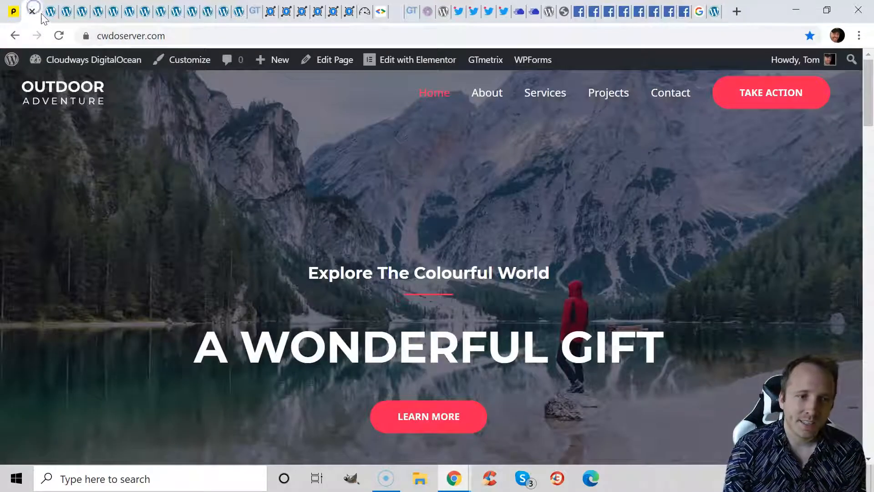
Flip between the SiteGround and Cloudways test sites, then bring up the Pingdom page speed checks.
click(32, 11)
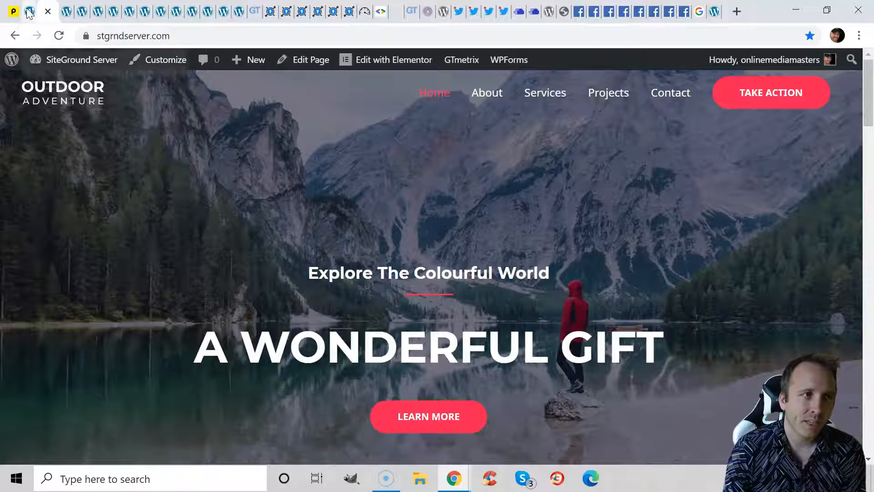
click(61, 11)
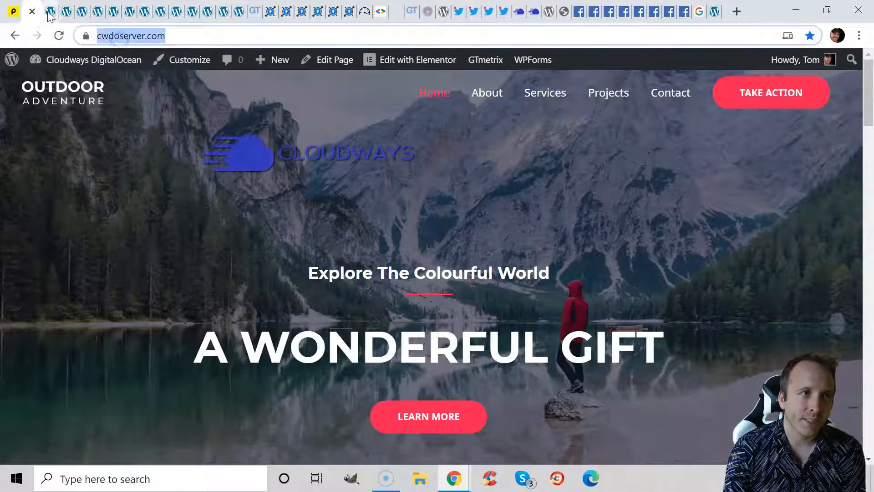
click(67, 11)
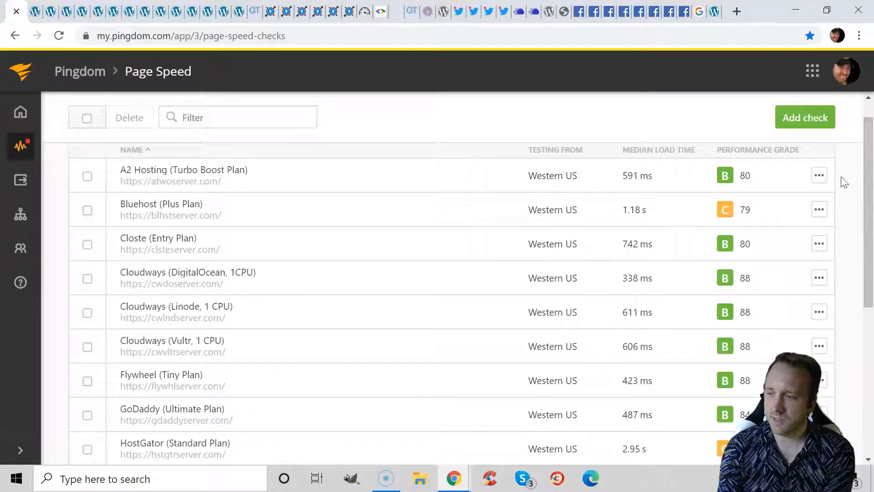
Scroll the Pingdom checks list down to WPX and back up, reviewing every host's load time and grade.
scroll(up, 3)
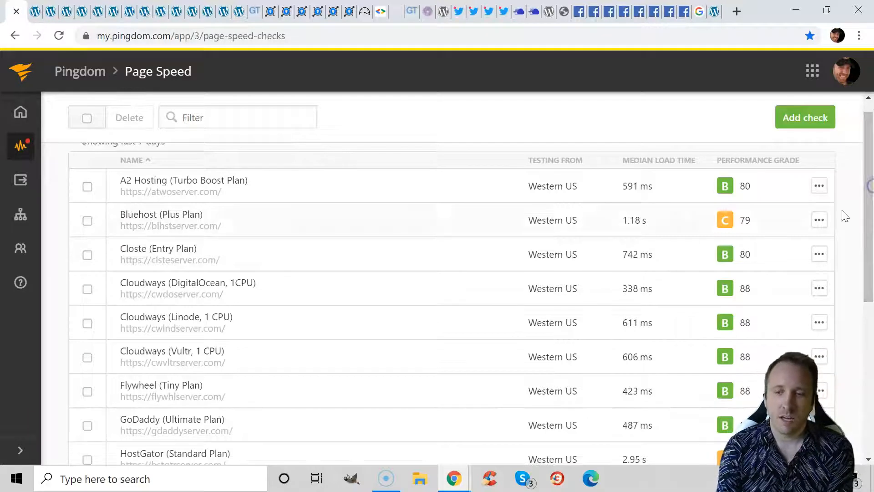
mouse_move(547, 297)
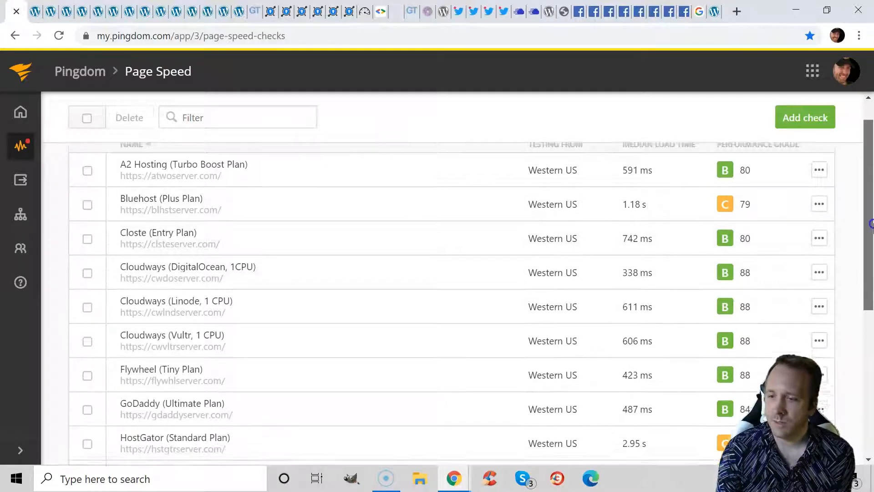
scroll(down, 3)
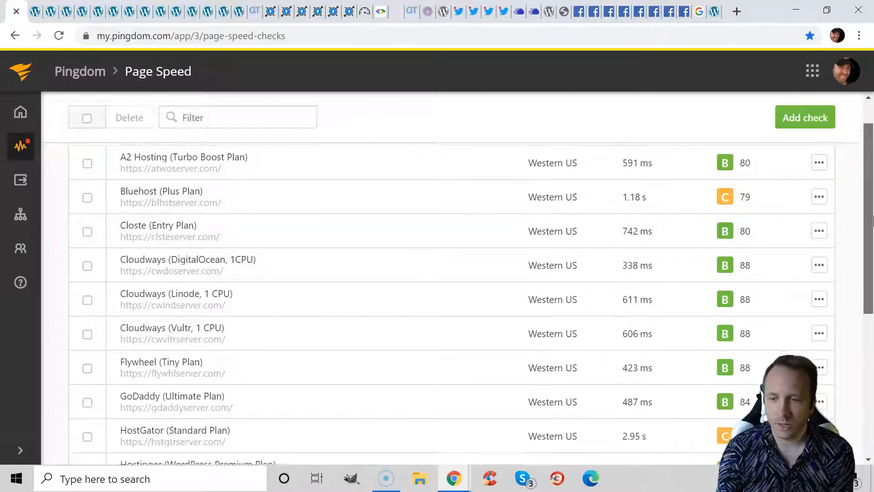
scroll(down, 3)
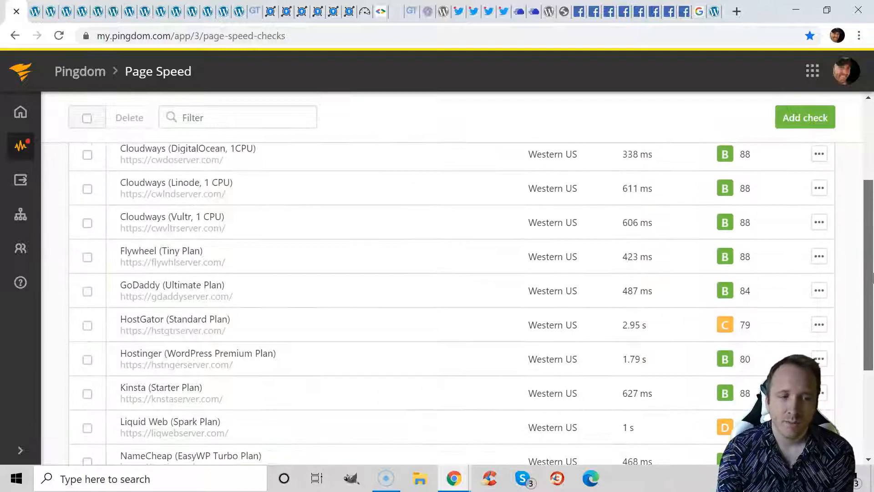
scroll(down, 3)
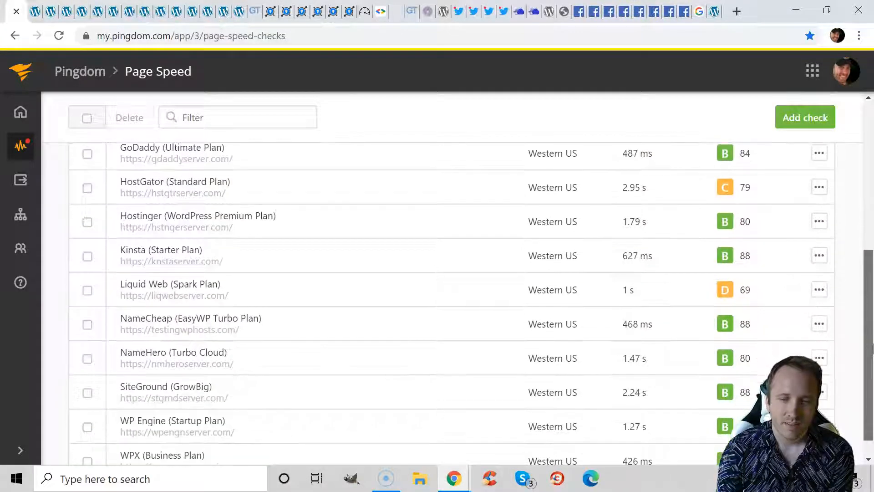
scroll(down, 3)
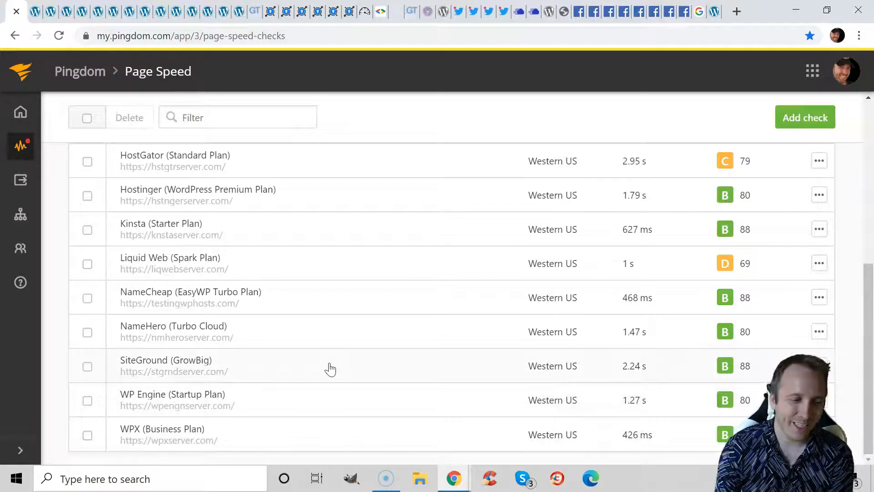
mouse_move(411, 395)
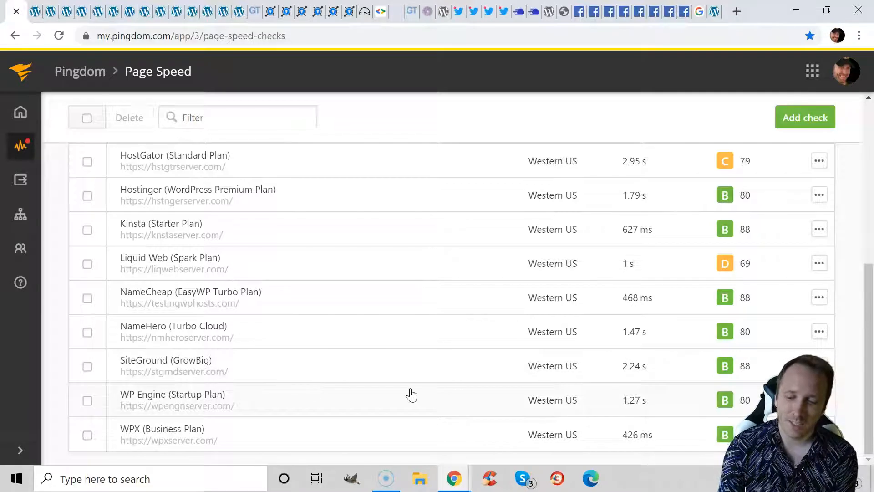
mouse_move(339, 382)
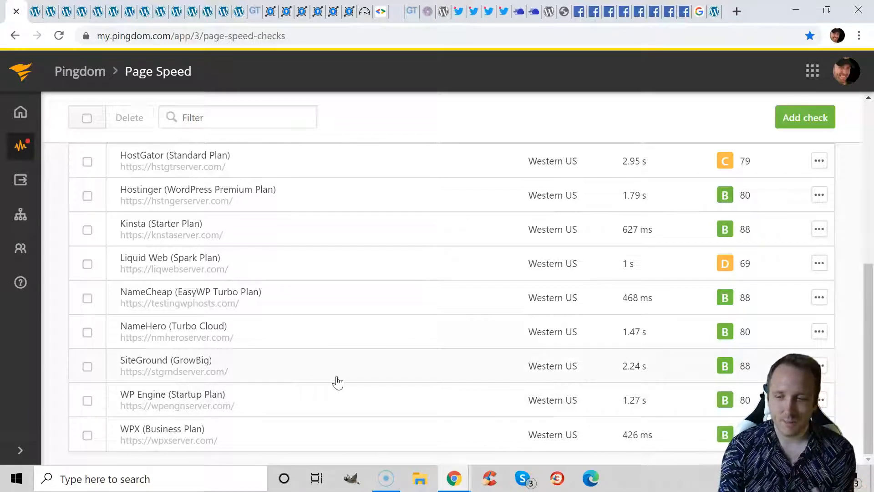
scroll(up, 3)
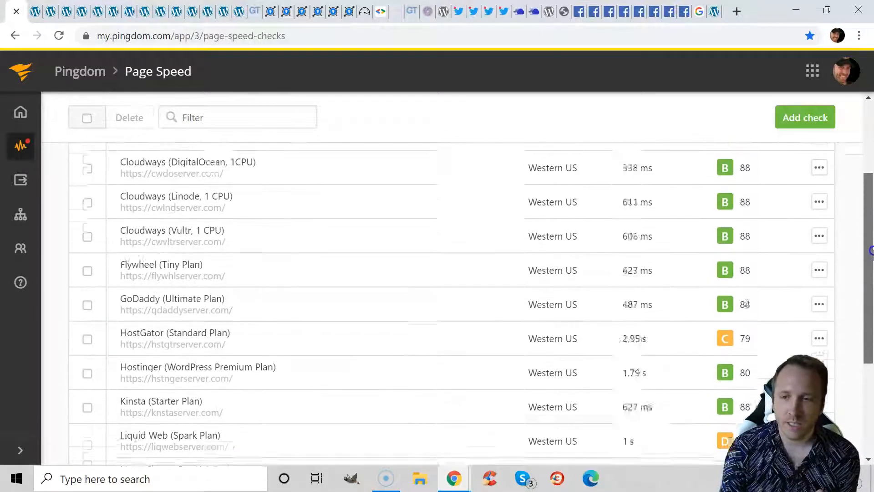
scroll(up, 3)
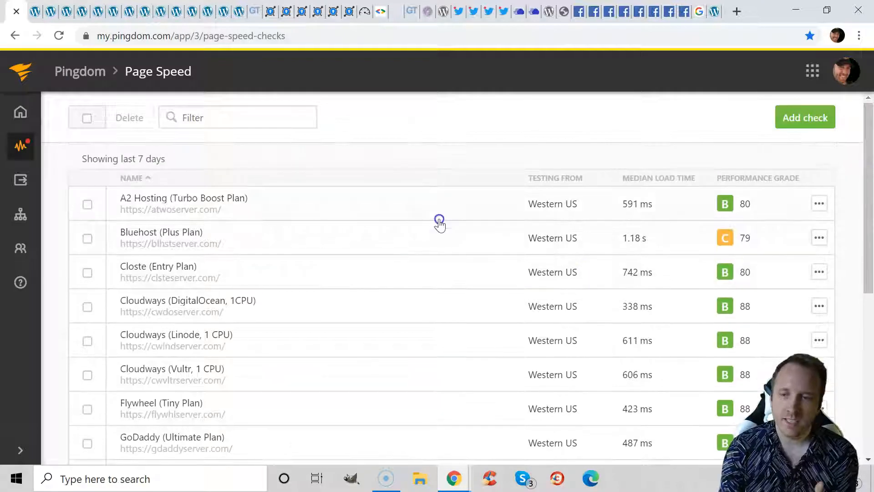
mouse_move(441, 248)
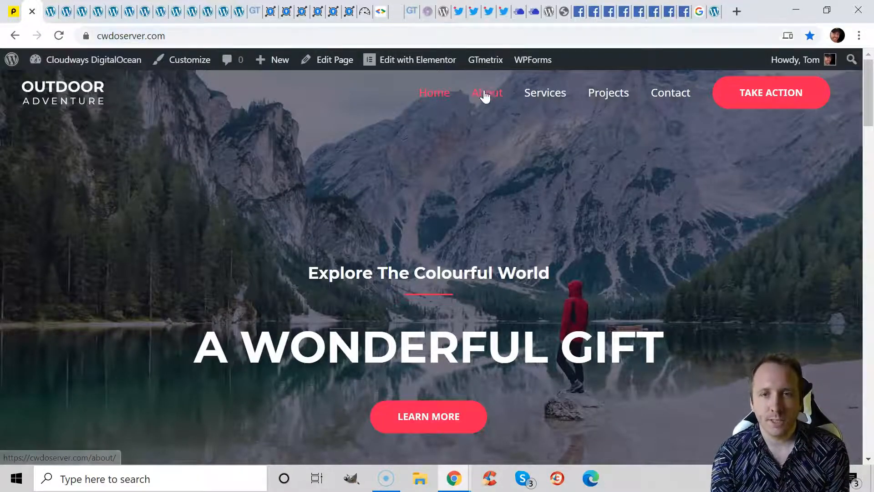
View the Cloudways test site's Services and Projects pages.
click(545, 93)
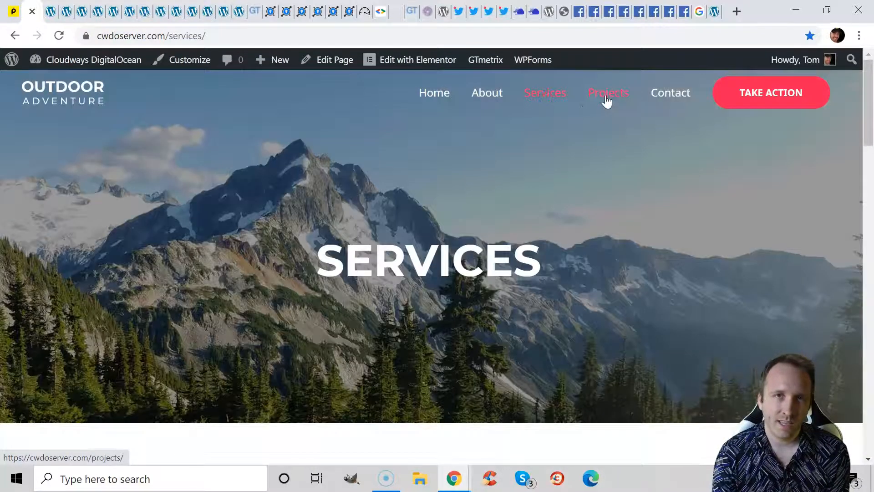
click(670, 93)
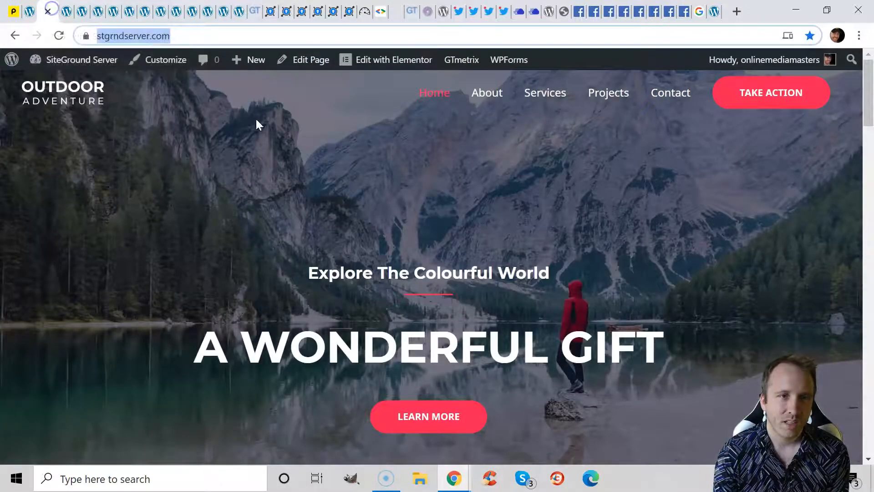
Browse the SiteGround test site's About, Services, Projects and Contact pages and return home.
click(486, 93)
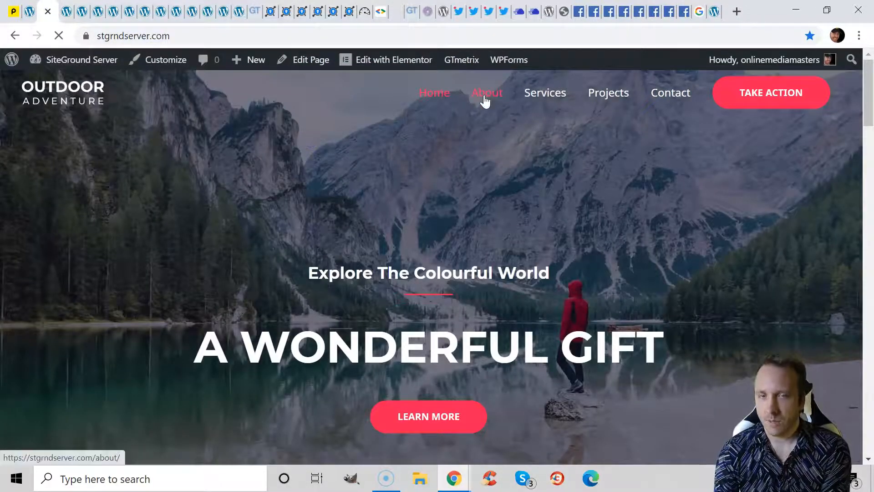
click(486, 93)
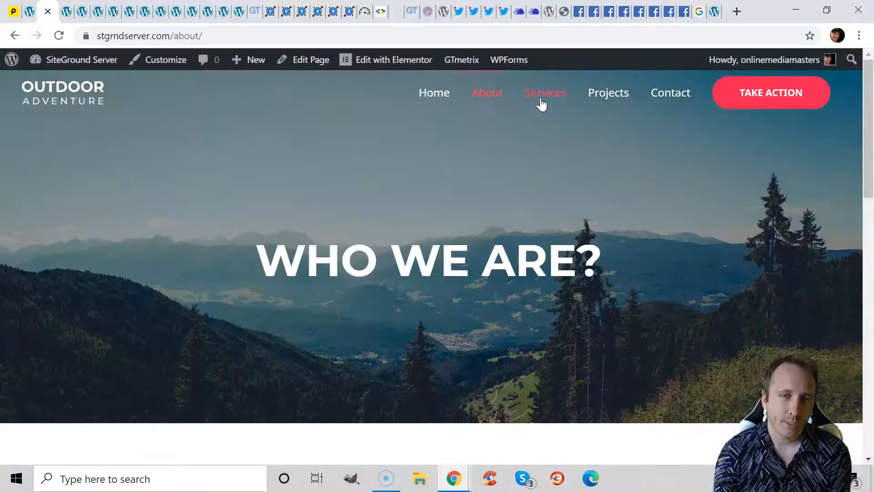
click(608, 93)
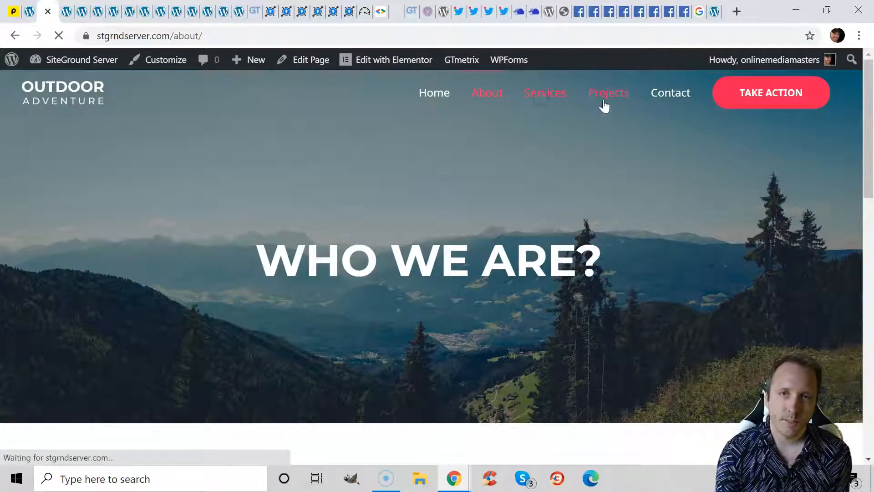
click(607, 93)
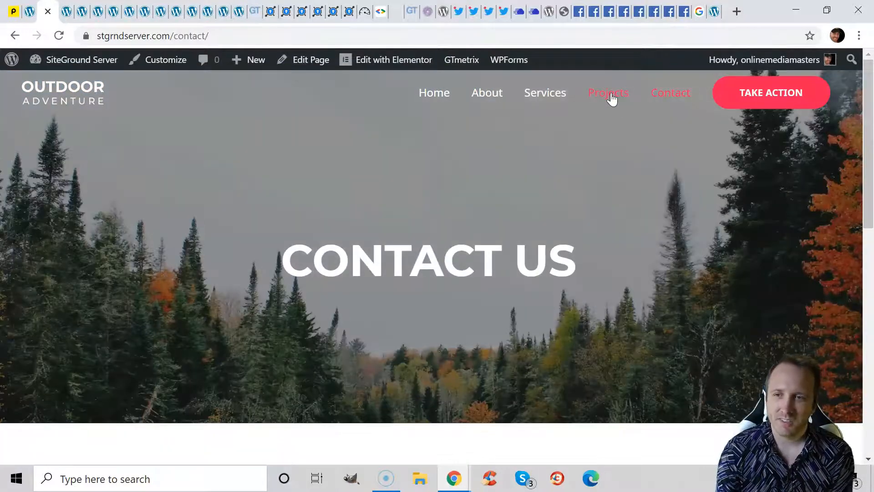
click(607, 93)
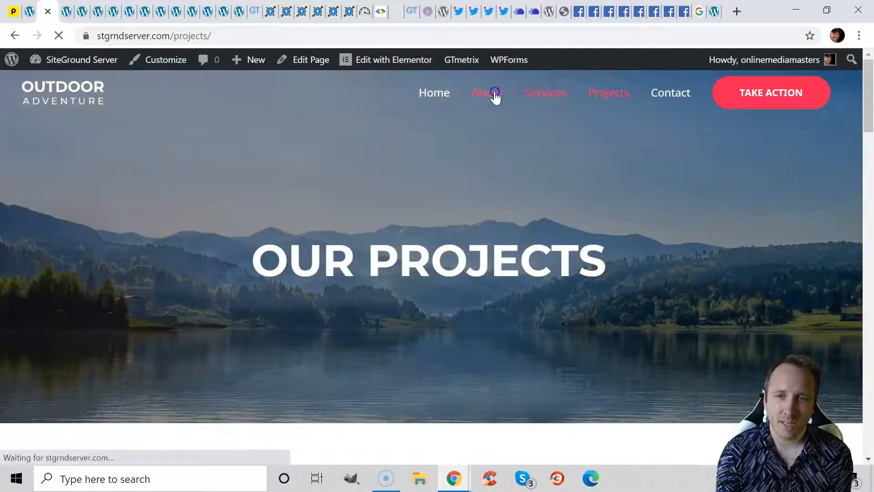
click(486, 93)
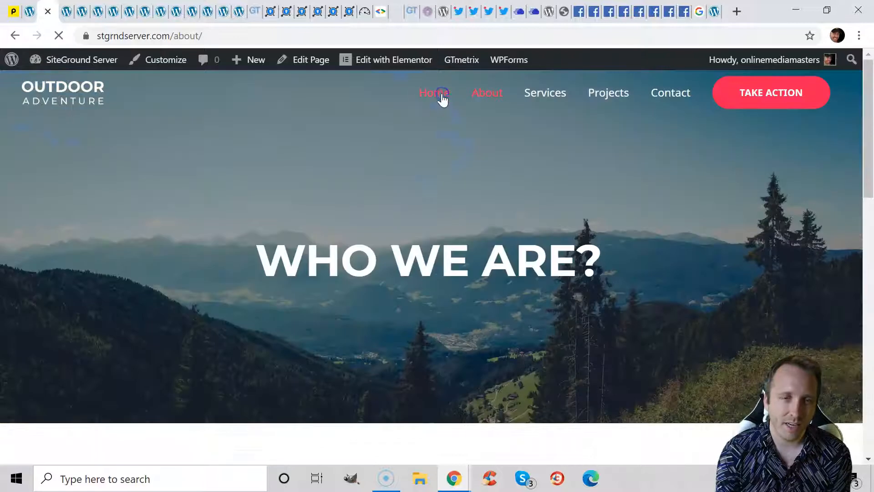
click(434, 93)
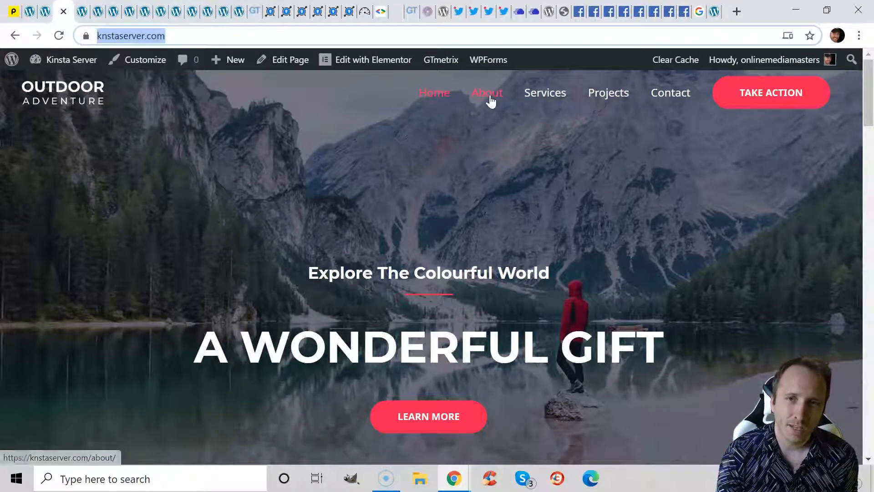
View the Kinsta test site's About and Services pages and return to its home page.
click(486, 92)
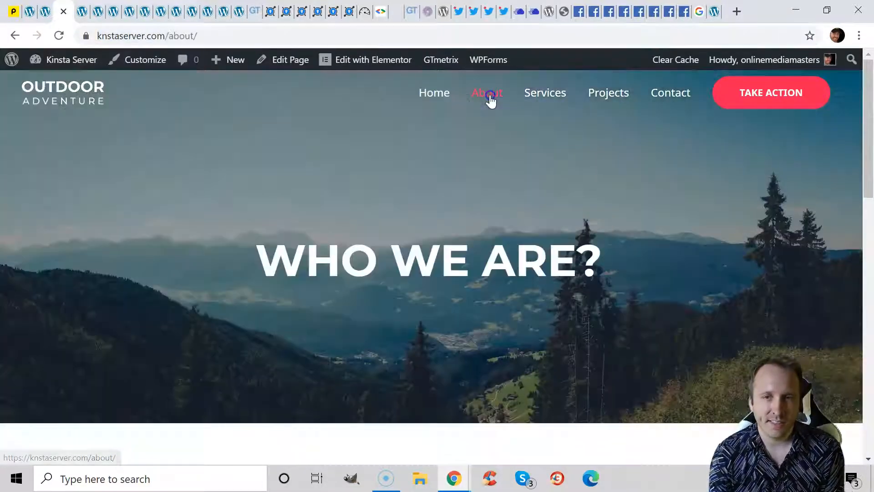
click(608, 93)
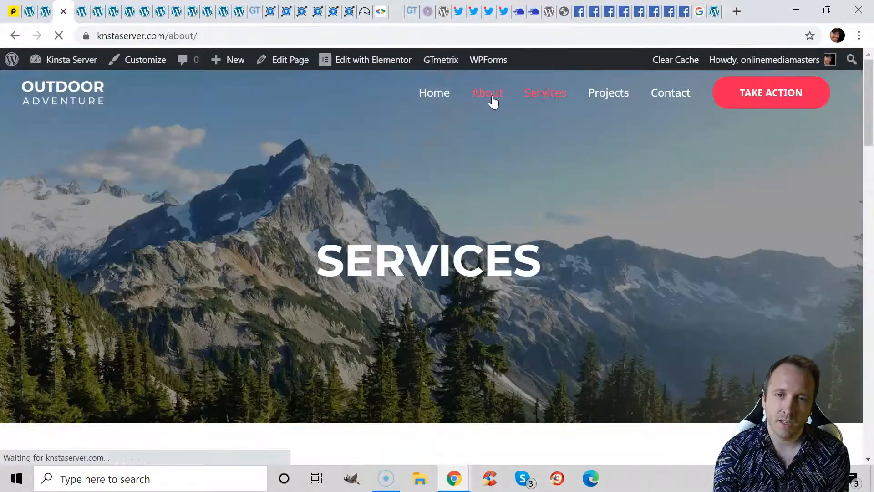
click(434, 93)
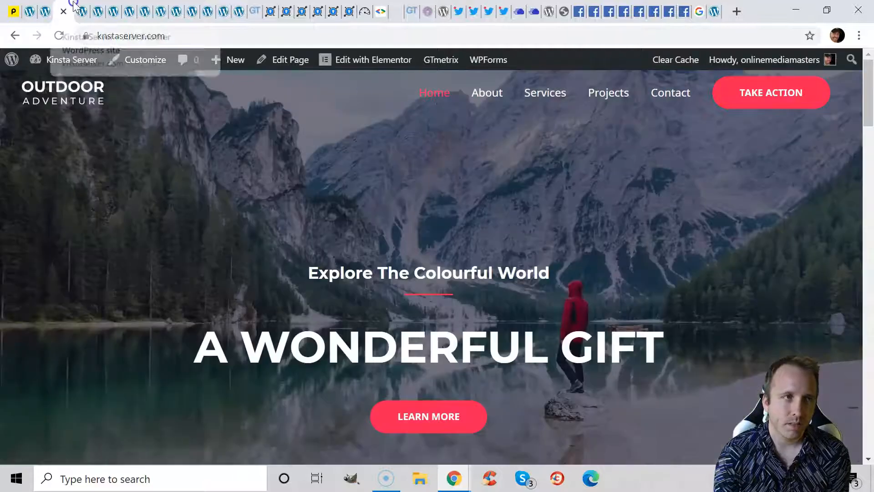
View the WP Engine site's Services and Projects pages, then switch to the WPX test server.
click(134, 35)
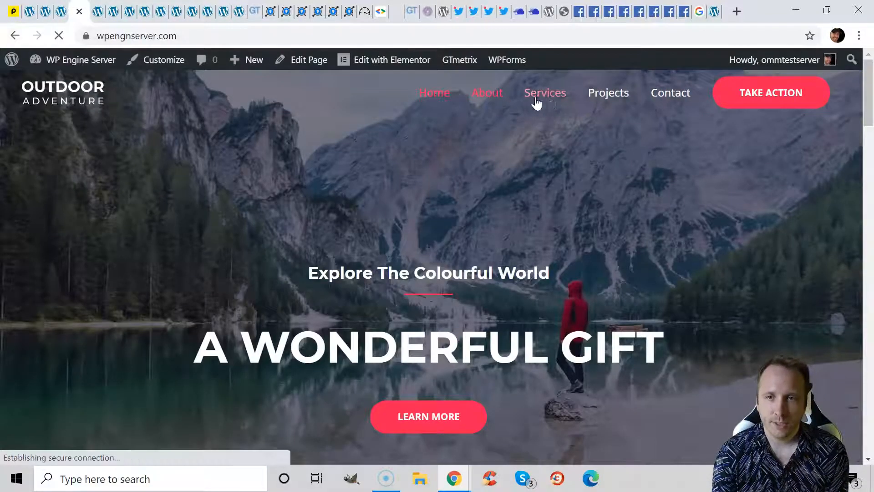
click(545, 93)
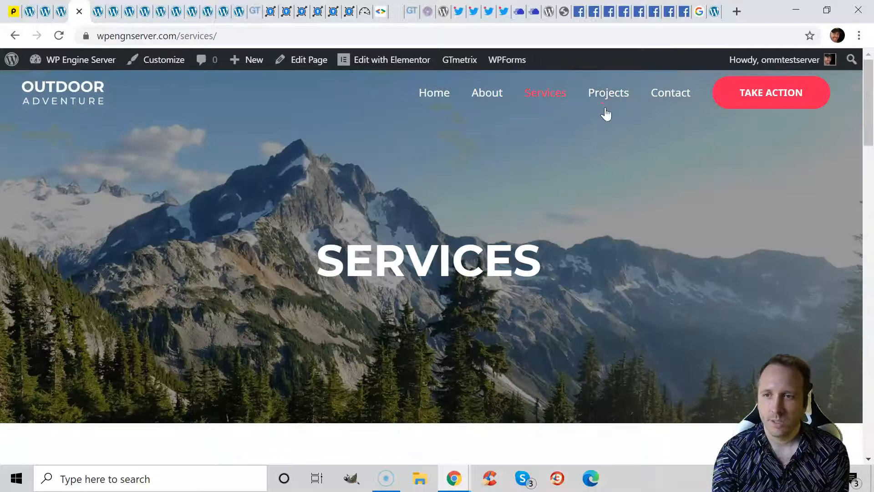
click(608, 93)
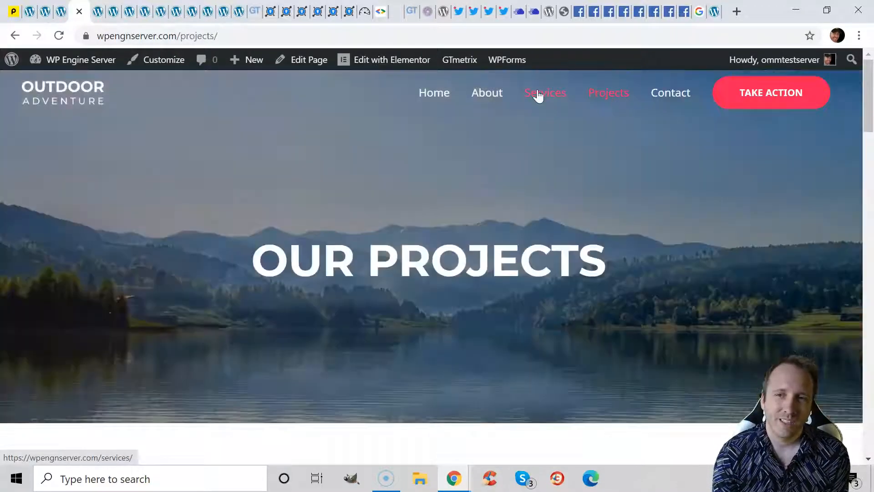
click(544, 93)
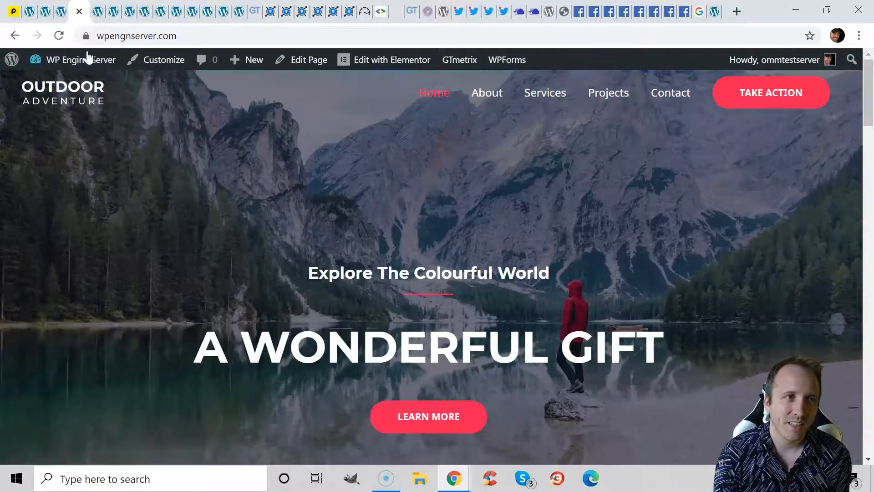
click(136, 35)
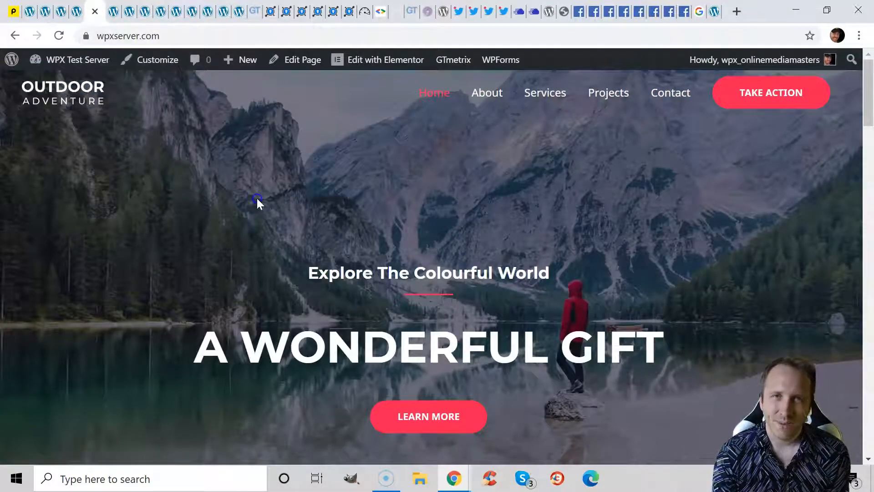
mouse_move(426, 175)
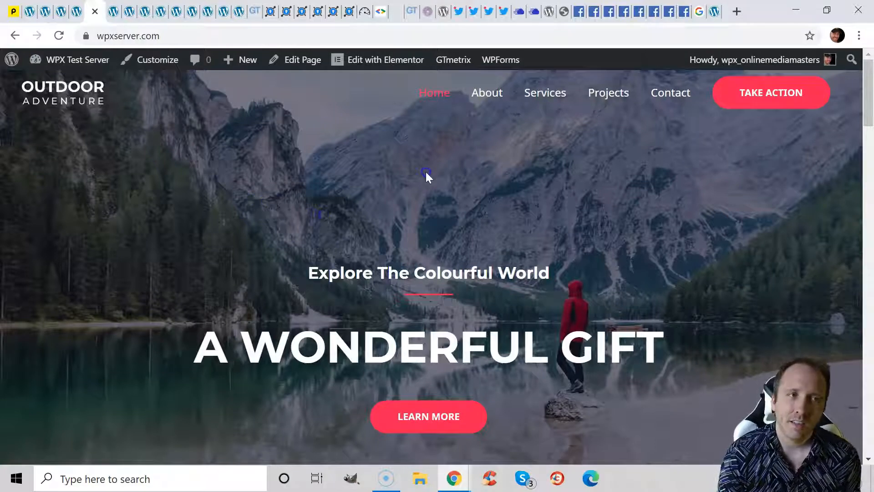
Browse the WPX test site's About, Services and Projects pages and return home.
click(486, 93)
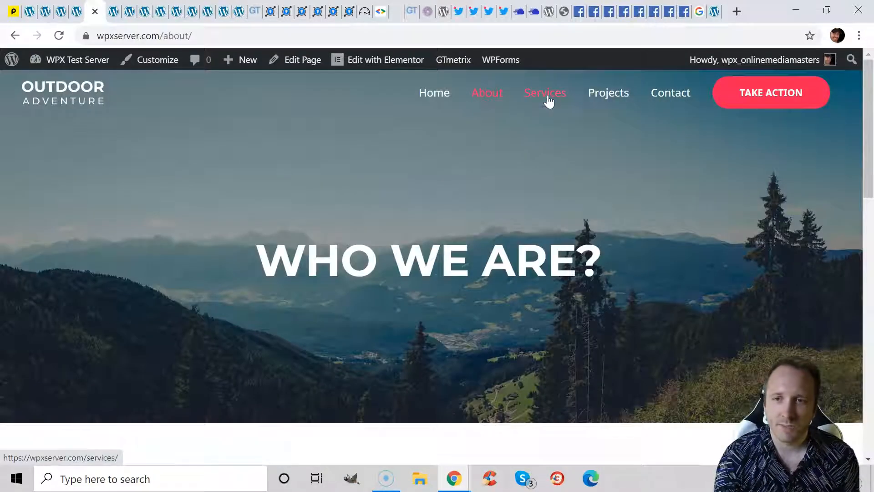
click(544, 93)
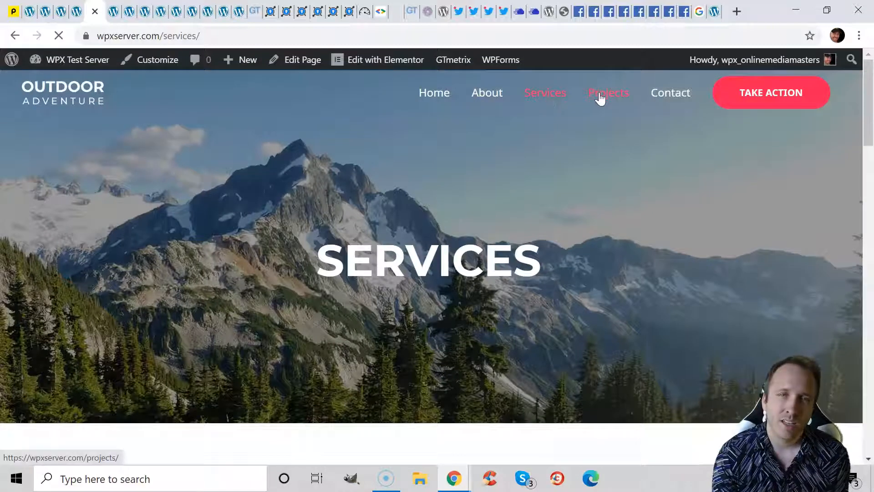
click(607, 93)
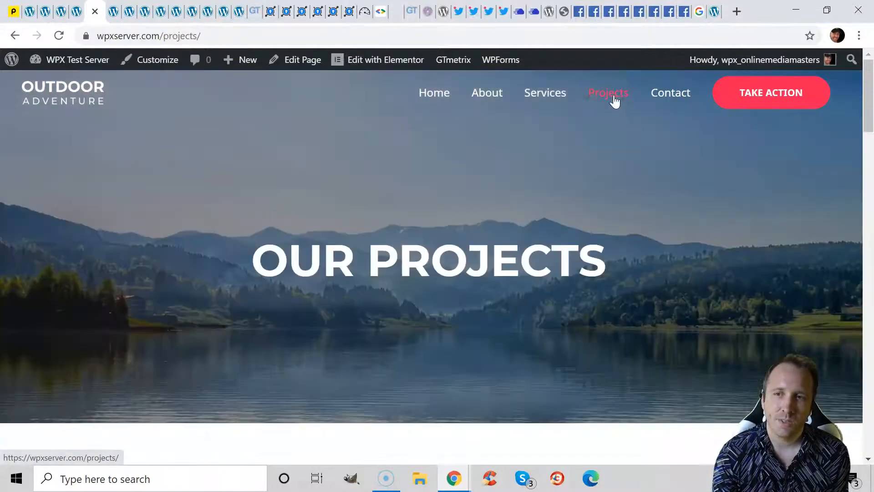
click(486, 93)
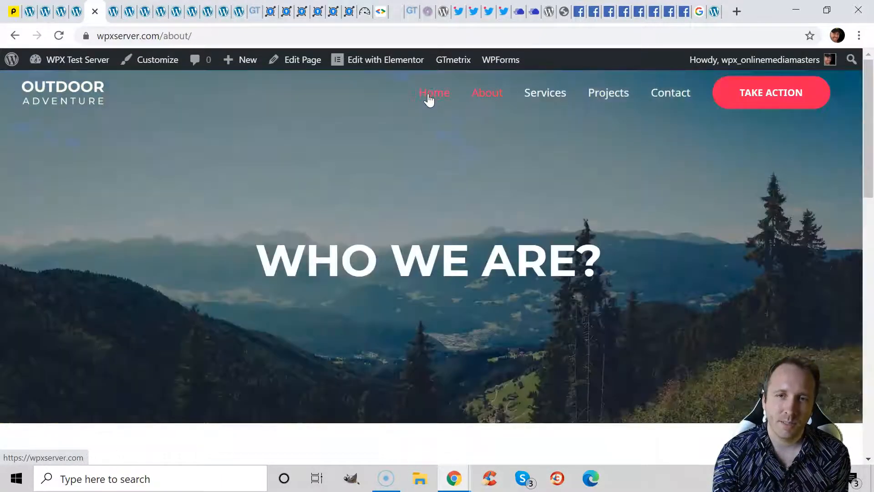
click(435, 92)
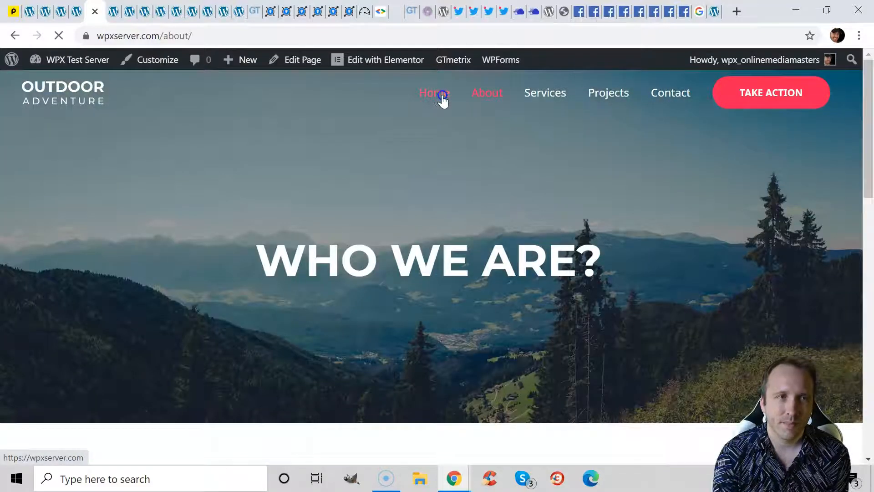
Browse the BlueHost test site's About, Services, Projects and Contact pages, then move on to the hosting check.
click(434, 93)
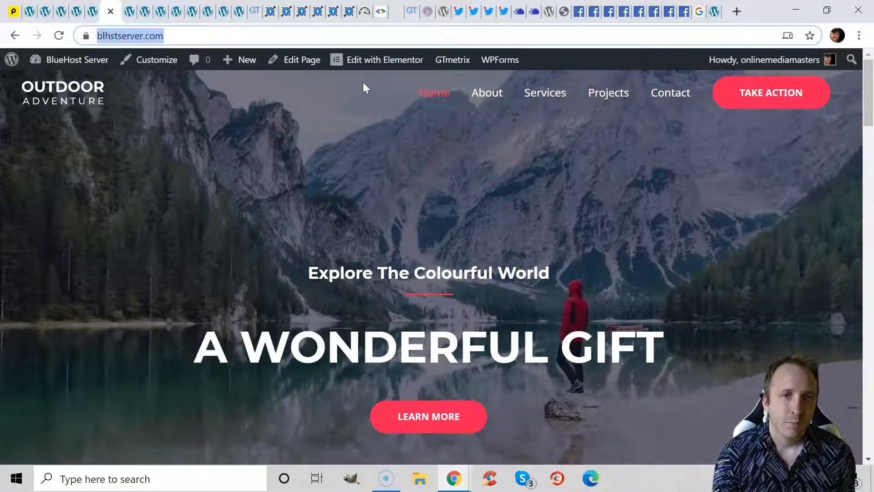
click(486, 93)
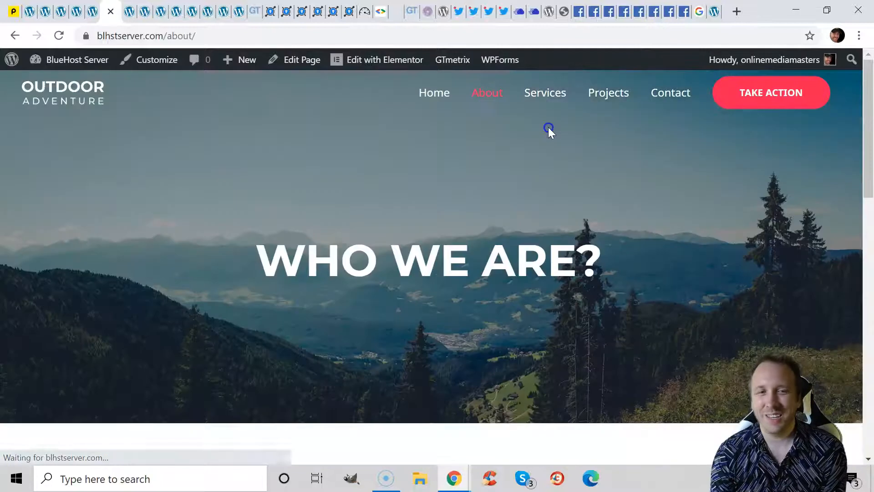
click(544, 93)
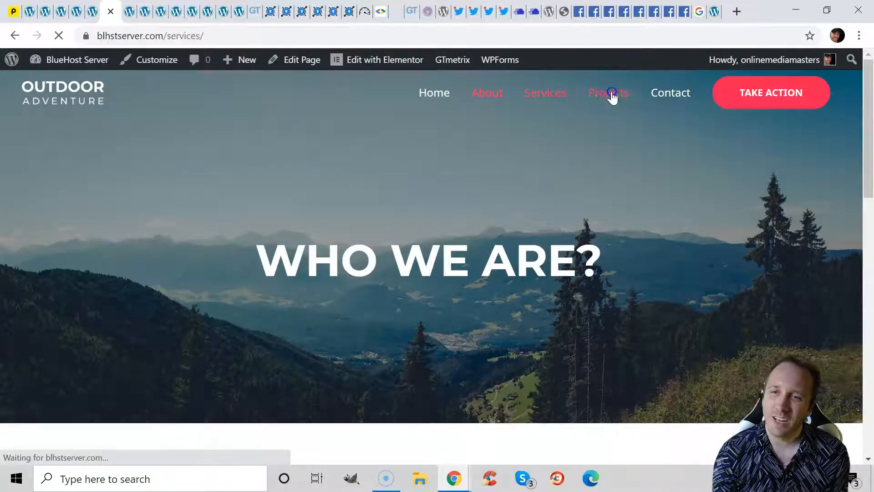
click(608, 93)
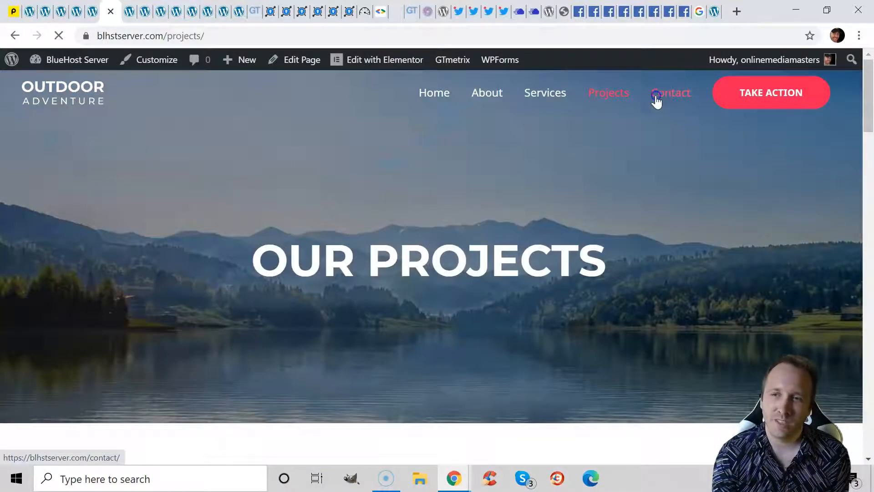
click(671, 93)
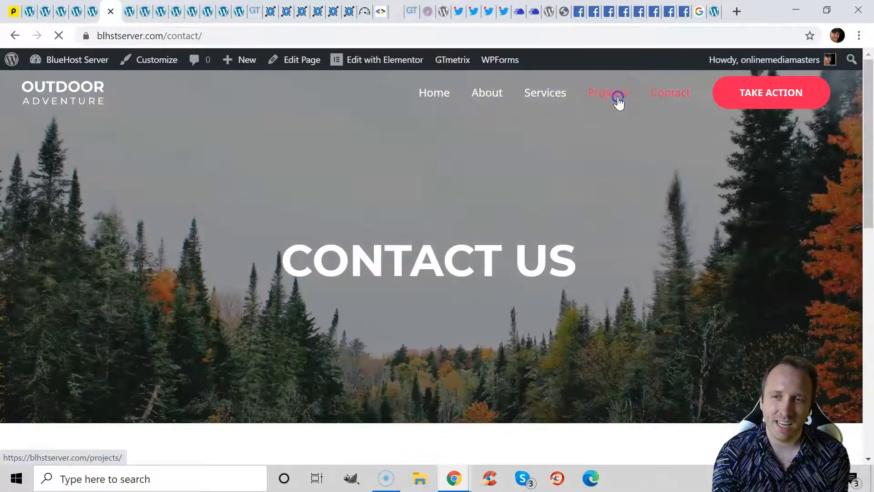
click(607, 93)
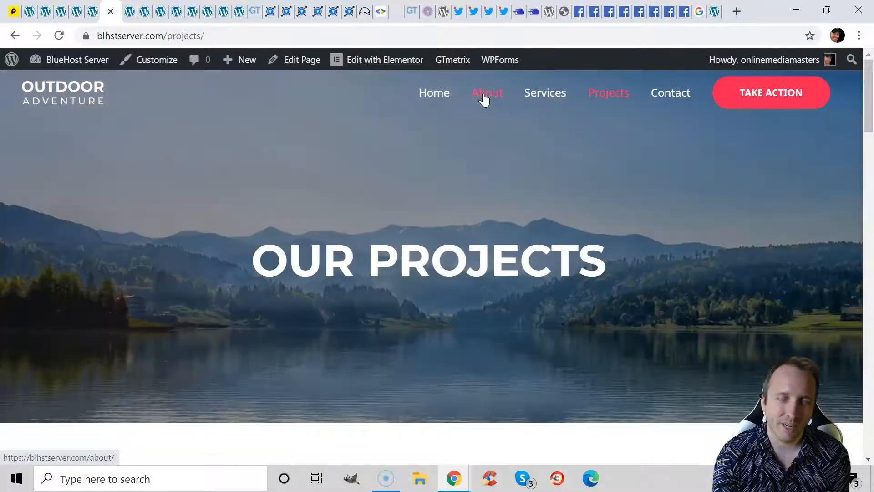
click(434, 93)
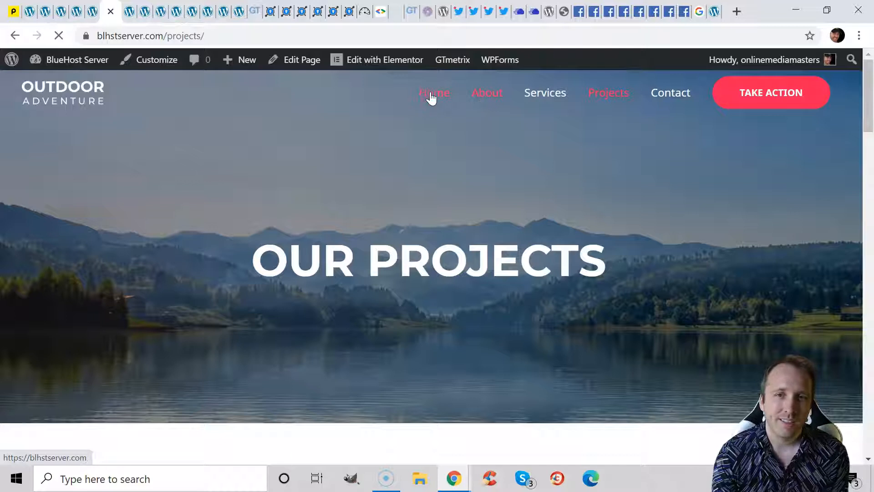
click(486, 93)
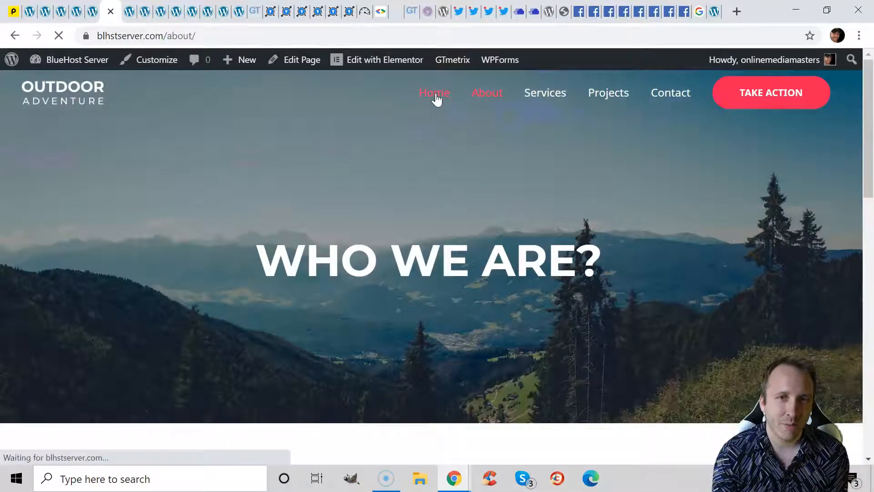
click(160, 11)
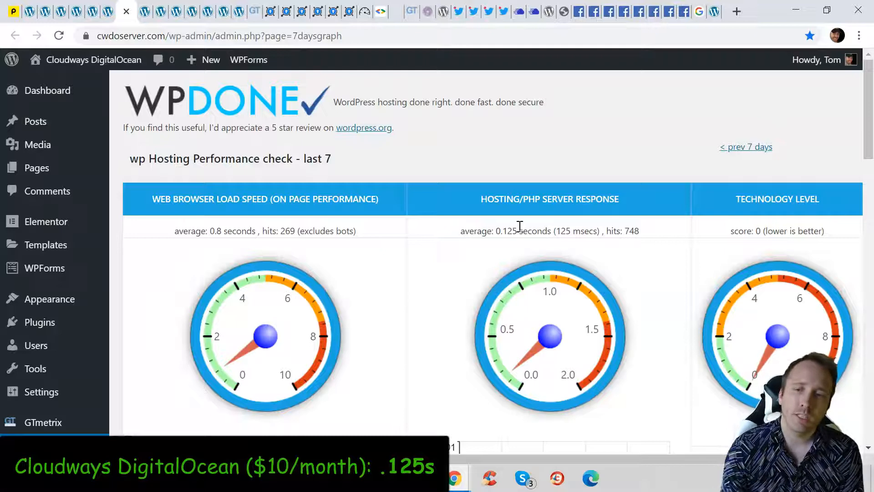
Review the hosting performance graphs for Kinsta, Cloudways DigitalOcean, WP Engine and Cloudways Linode.
click(141, 11)
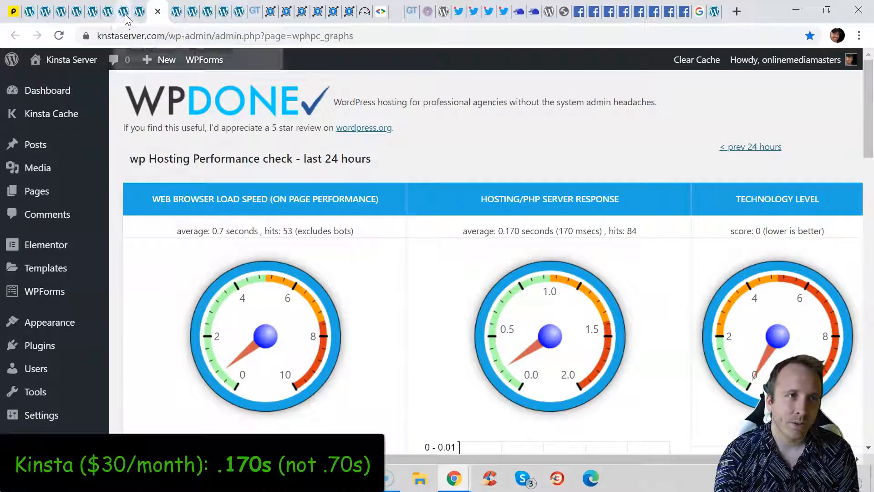
click(115, 11)
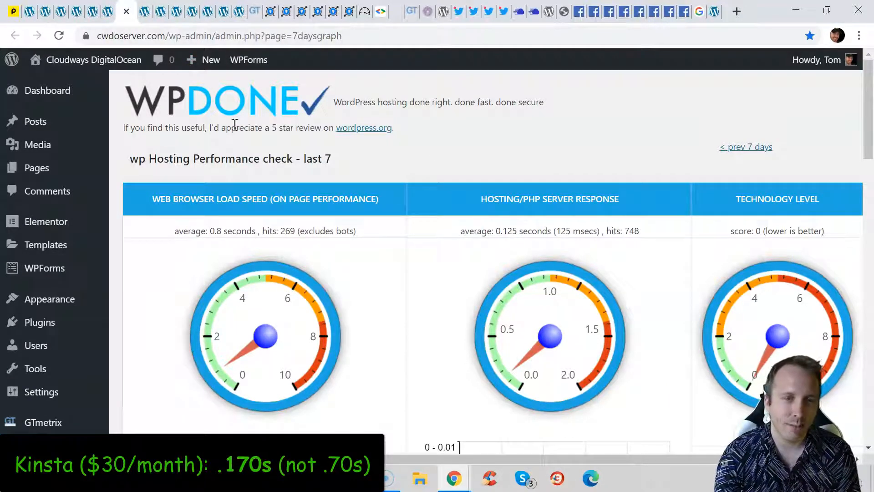
click(175, 11)
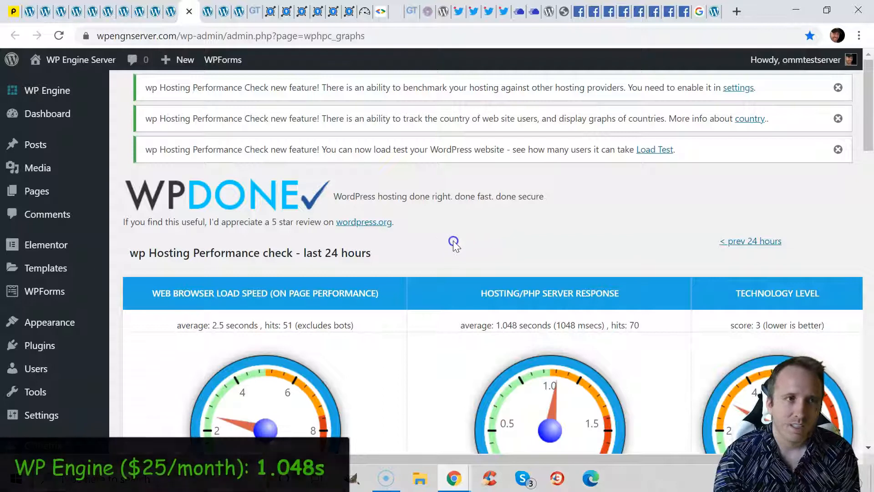
scroll(down, 3)
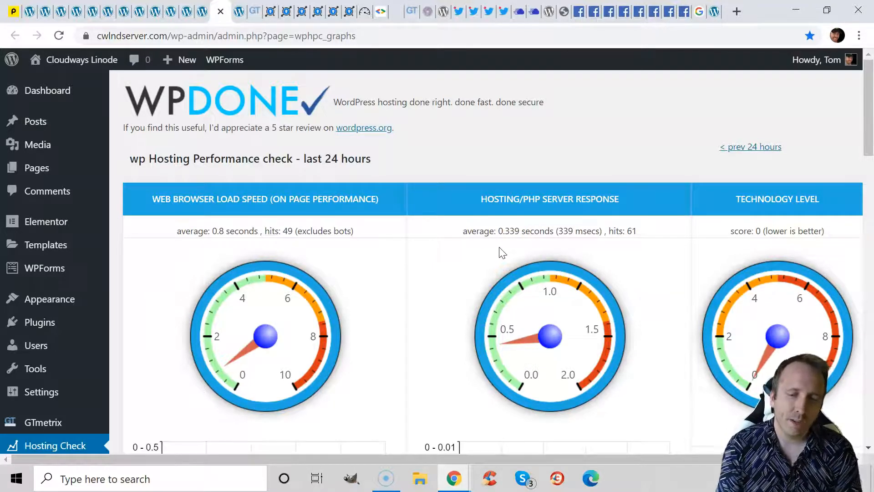
mouse_move(499, 245)
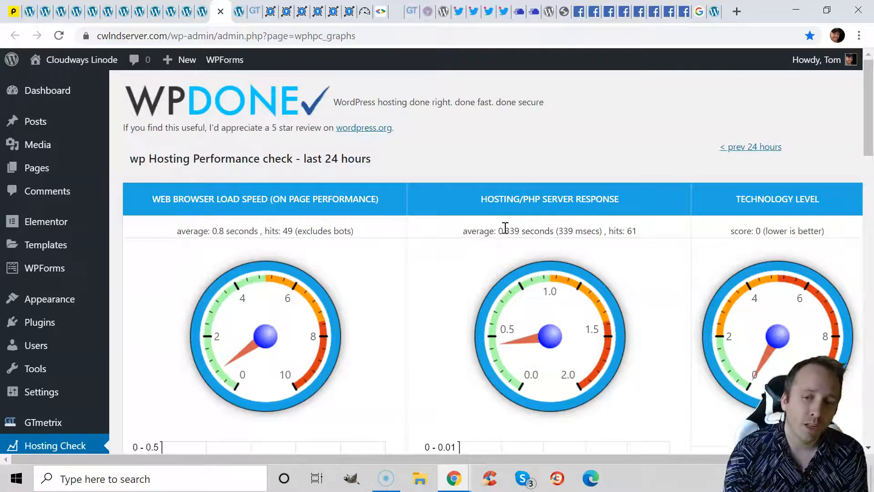
click(238, 10)
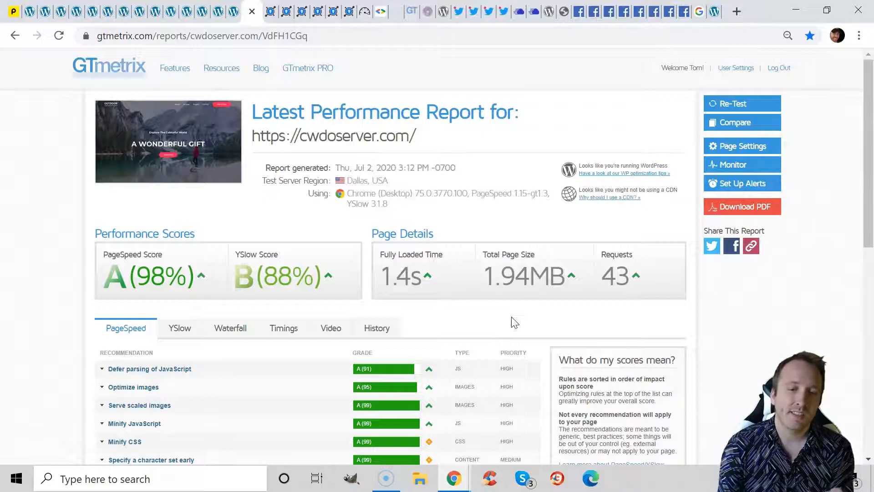
mouse_move(381, 277)
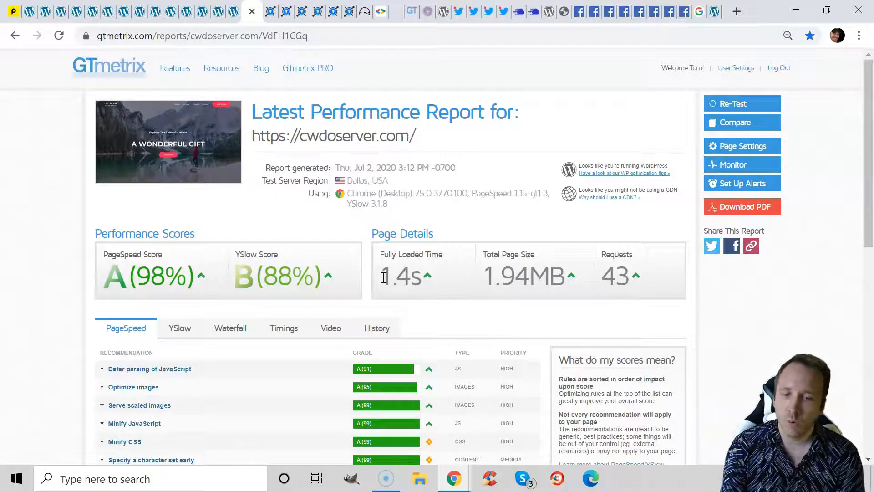
Review the cwdoserver.com GTmetrix report, expanding Optimize images and highlighting the 1.94MB page size.
scroll(down, 3)
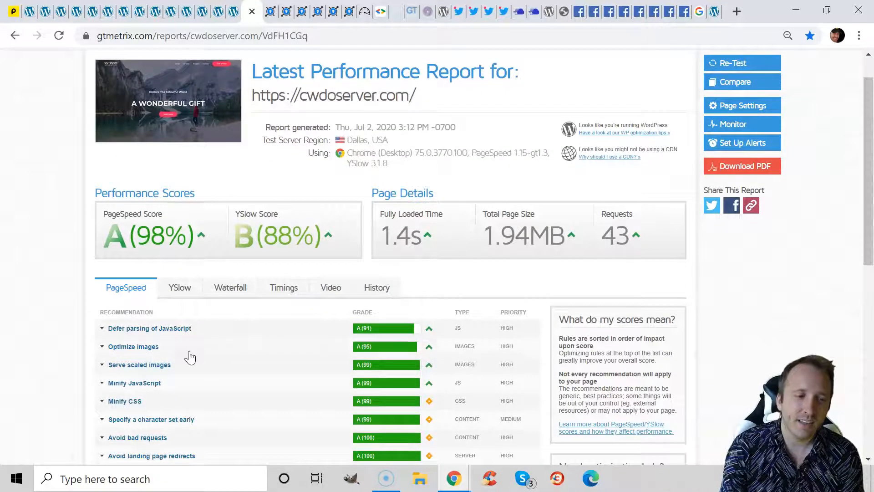
click(132, 346)
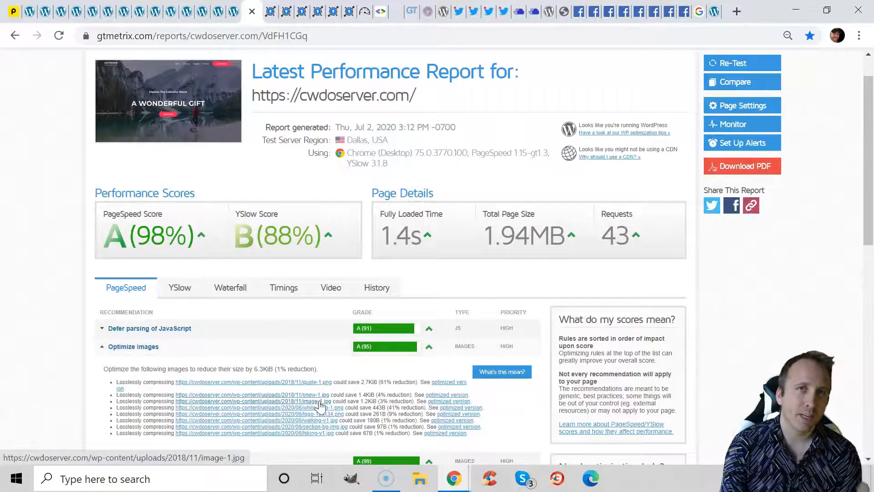
click(102, 346)
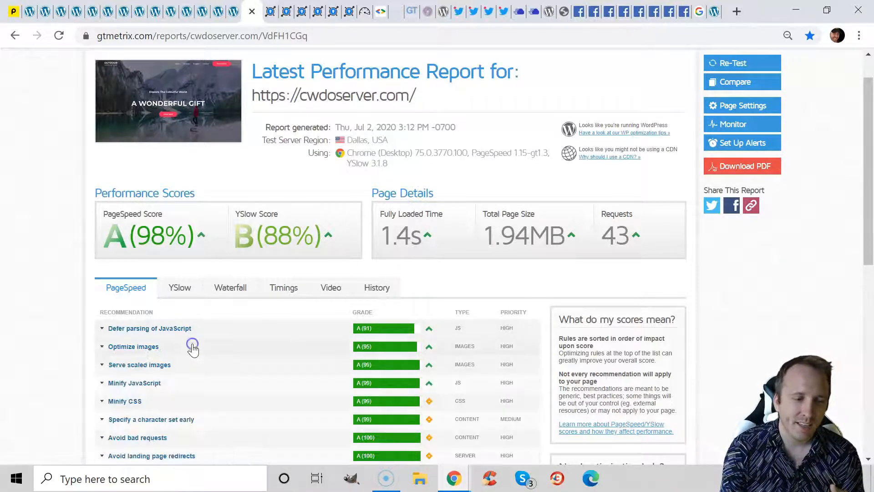
mouse_move(208, 333)
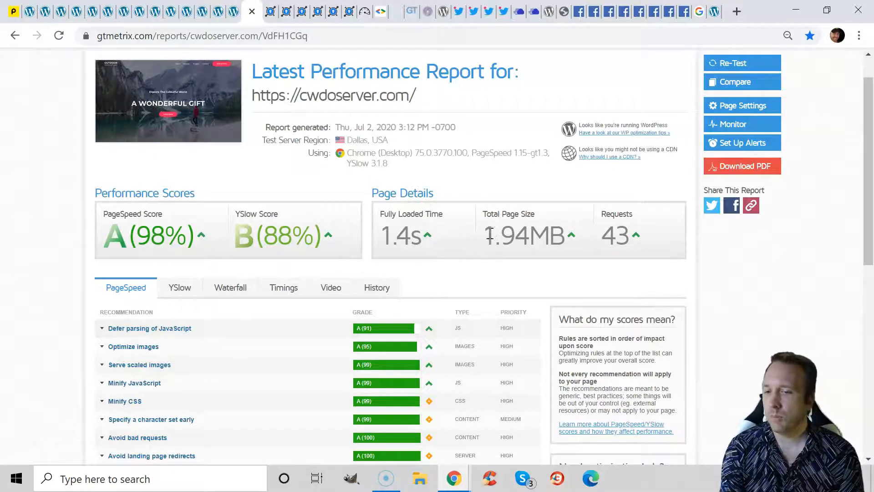
double_click(523, 235)
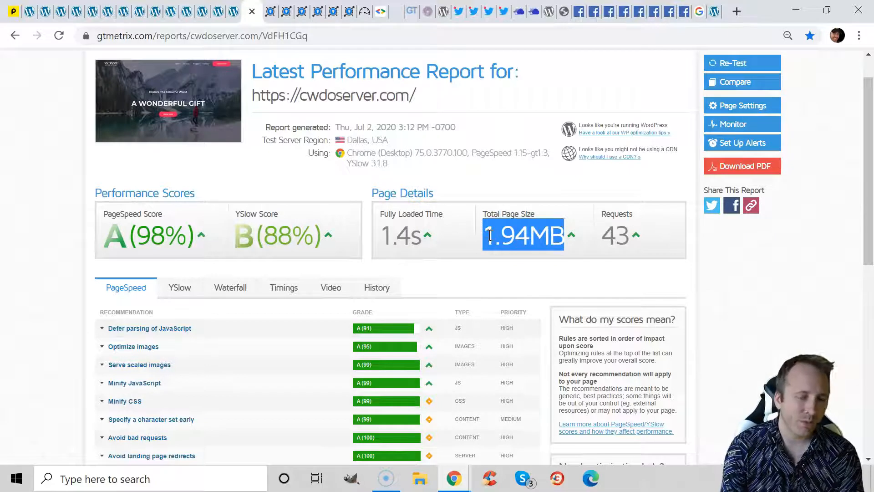
mouse_move(480, 240)
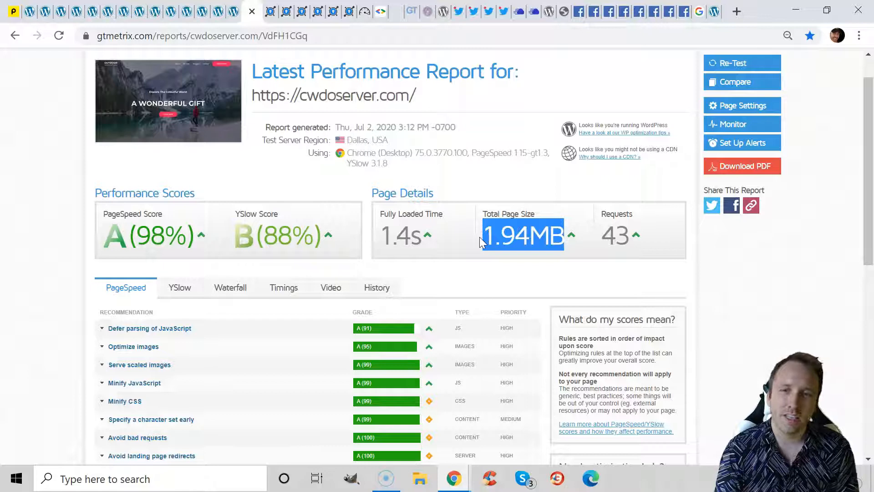
scroll(up, 3)
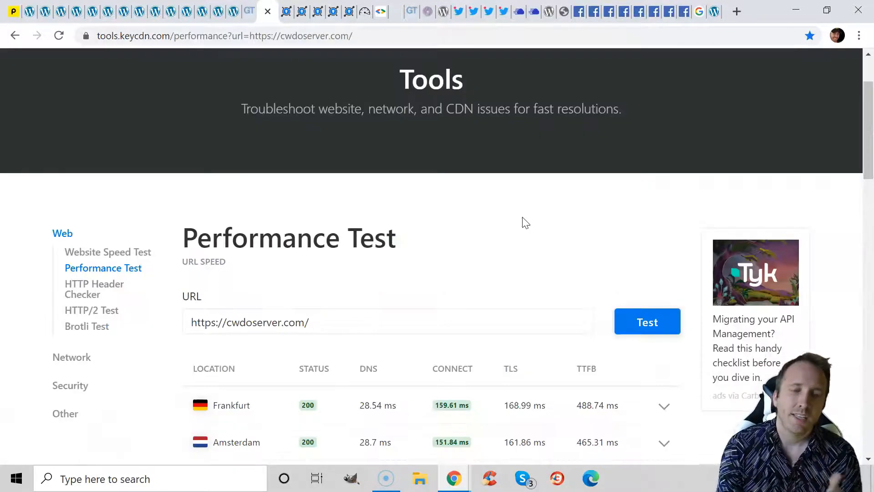
Review the KeyCDN TTFB results for the Cloudways and knstaserver.com test locations.
scroll(down, 3)
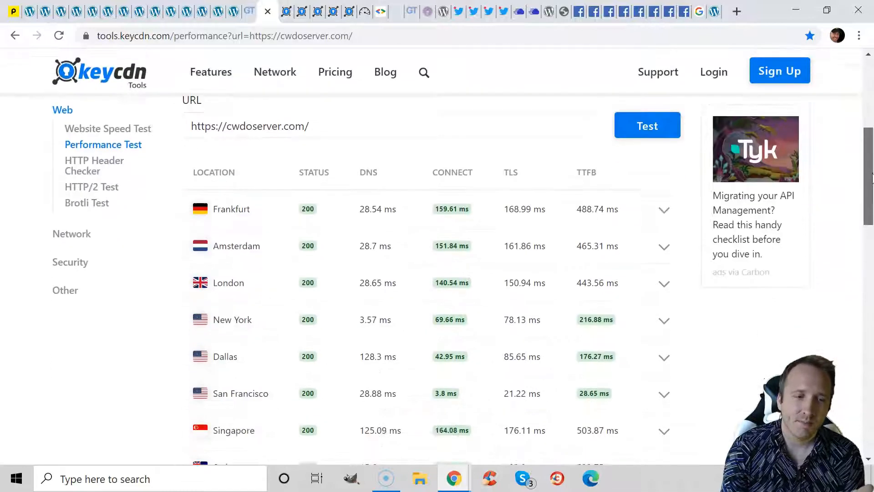
scroll(down, 3)
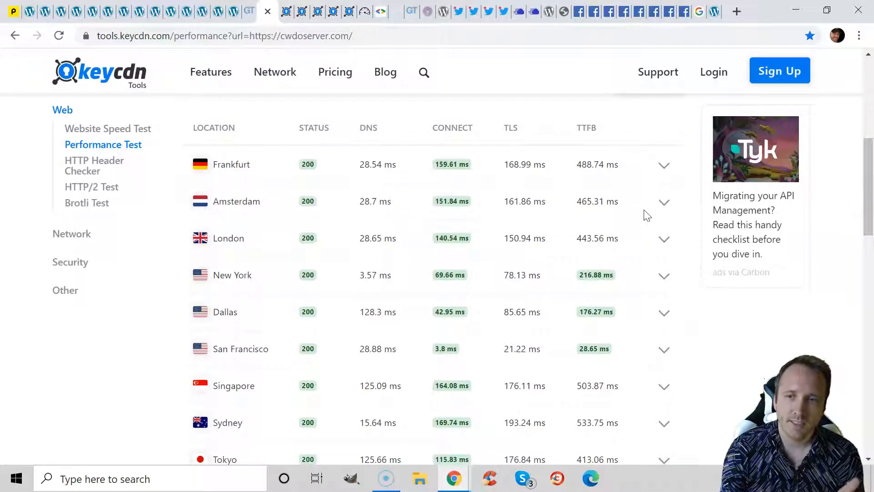
mouse_move(641, 222)
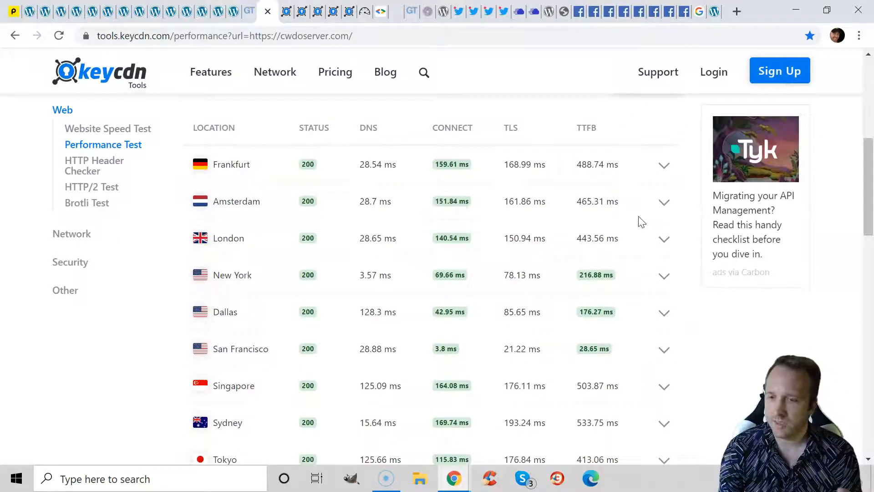
mouse_move(613, 140)
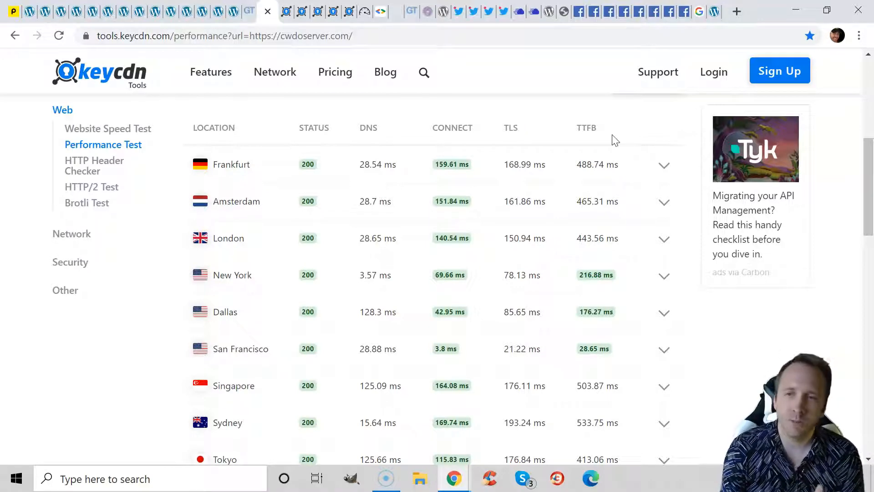
double_click(586, 127)
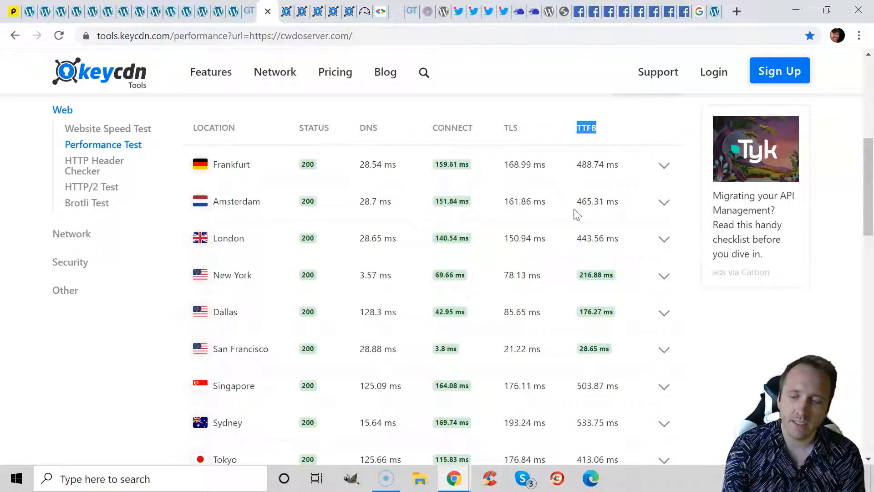
mouse_move(582, 224)
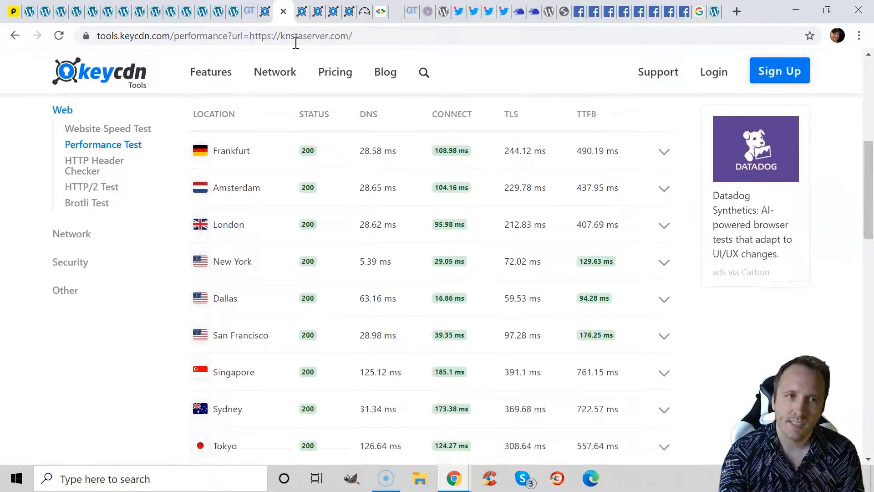
click(223, 35)
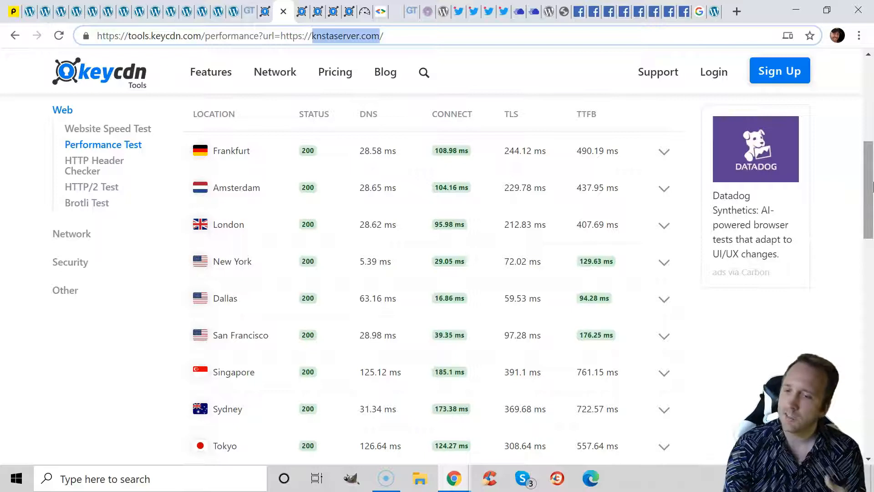
scroll(down, 3)
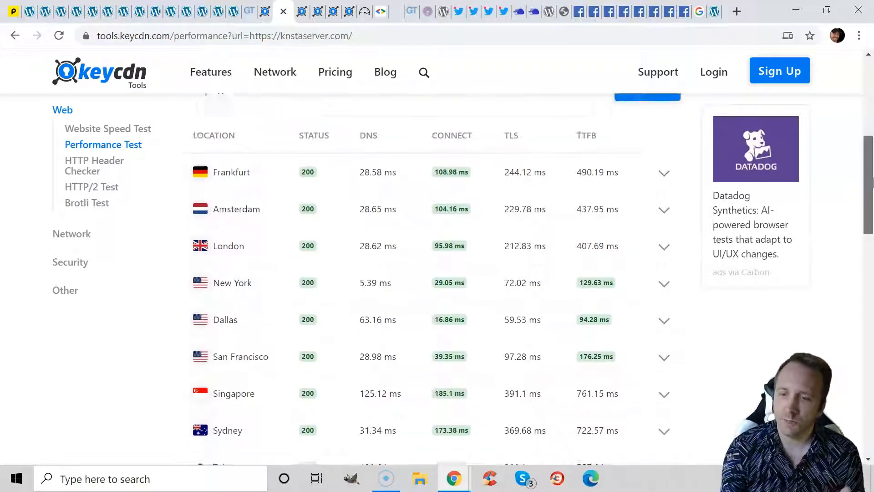
scroll(down, 3)
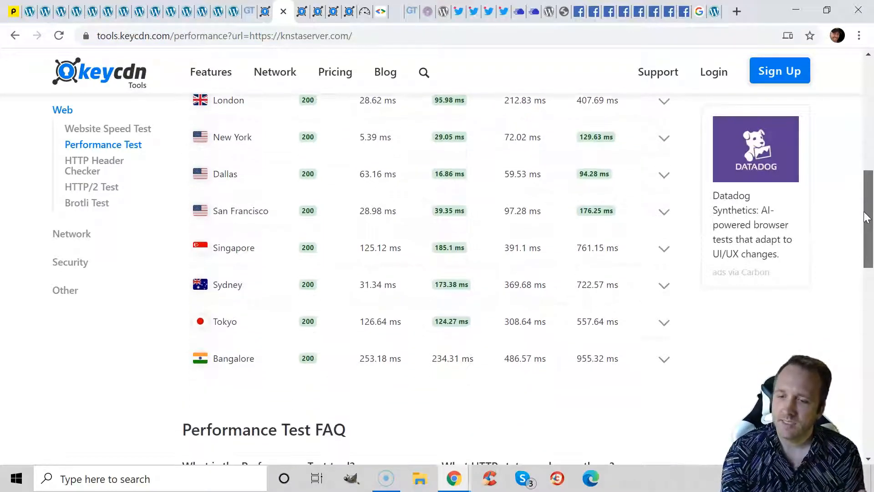
scroll(up, 3)
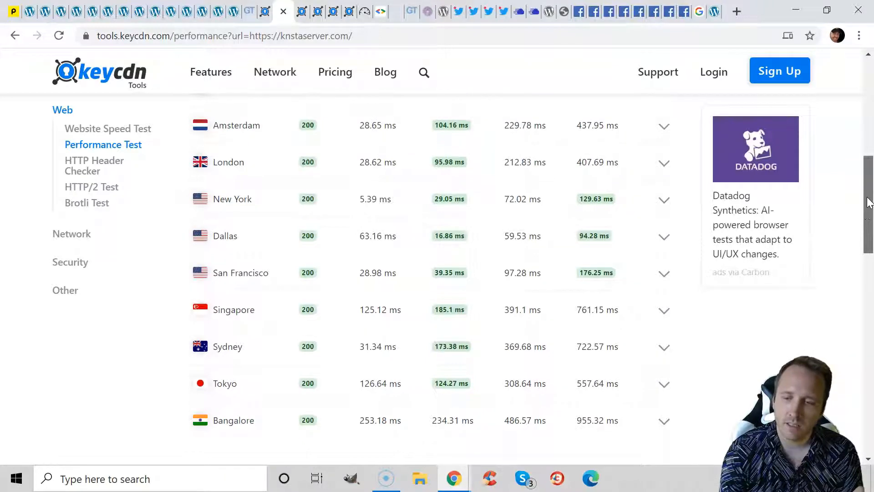
scroll(up, 3)
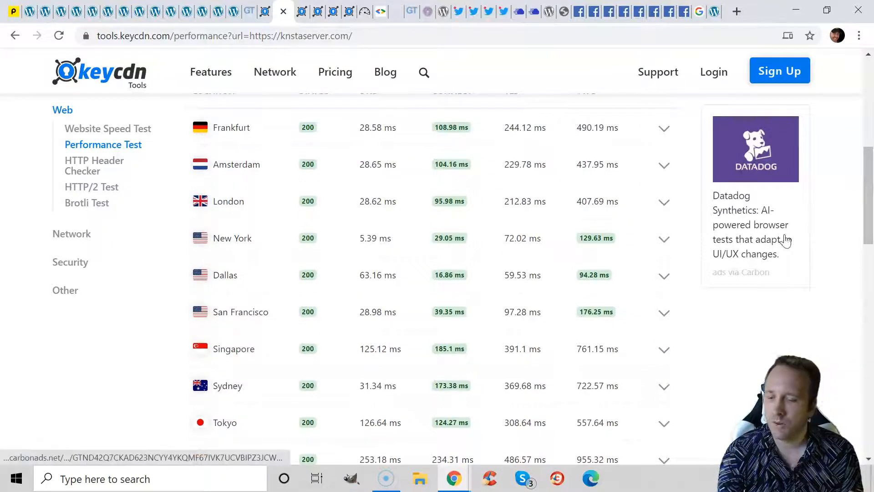
mouse_move(596, 231)
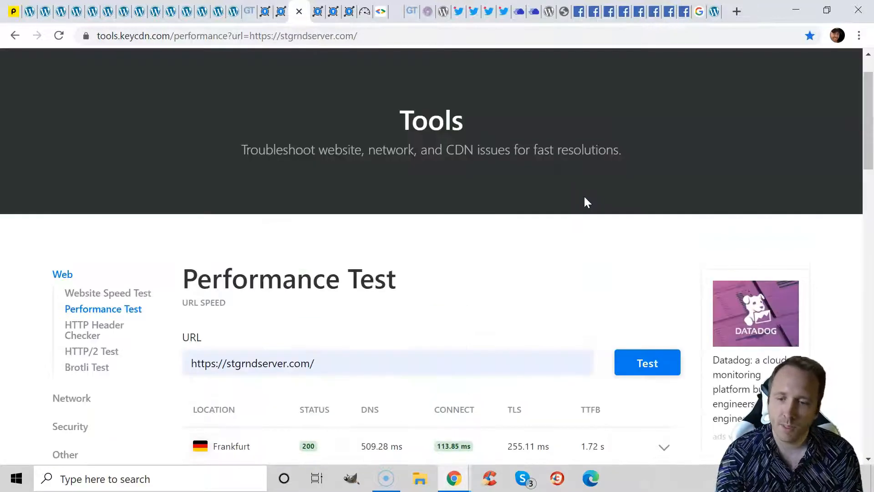
Scroll through the WPX, WP Engine and BlueHost KeyCDN results, then bring up the WebPageTest report for cwdoserver.com.
scroll(down, 3)
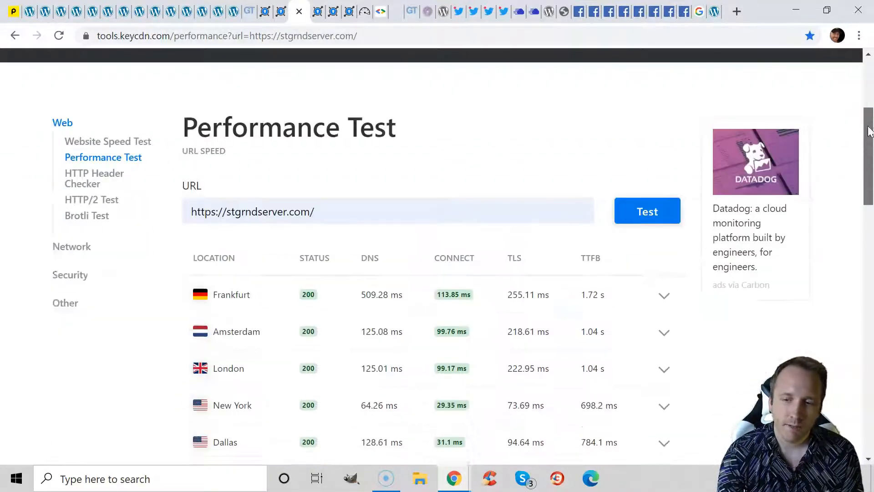
scroll(down, 3)
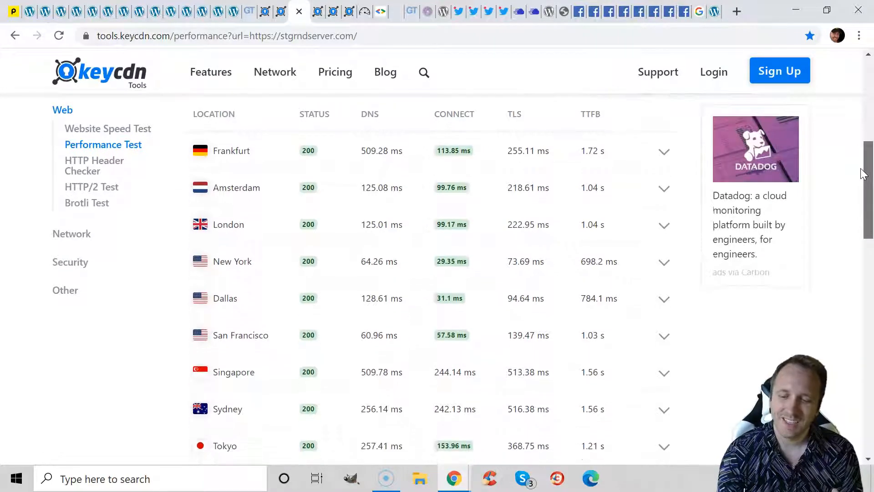
scroll(down, 3)
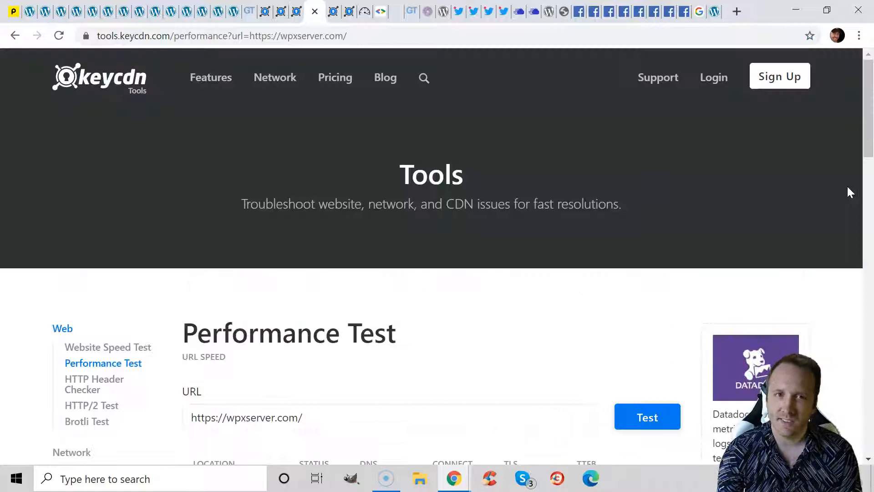
scroll(down, 3)
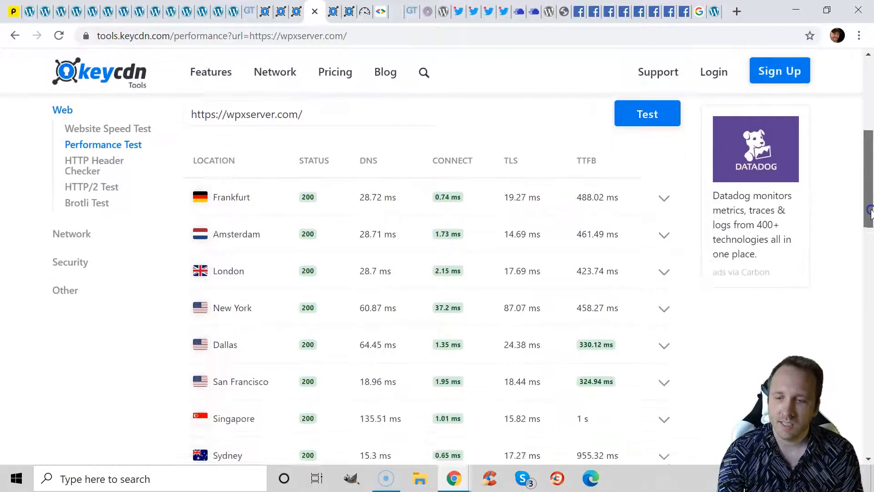
scroll(down, 3)
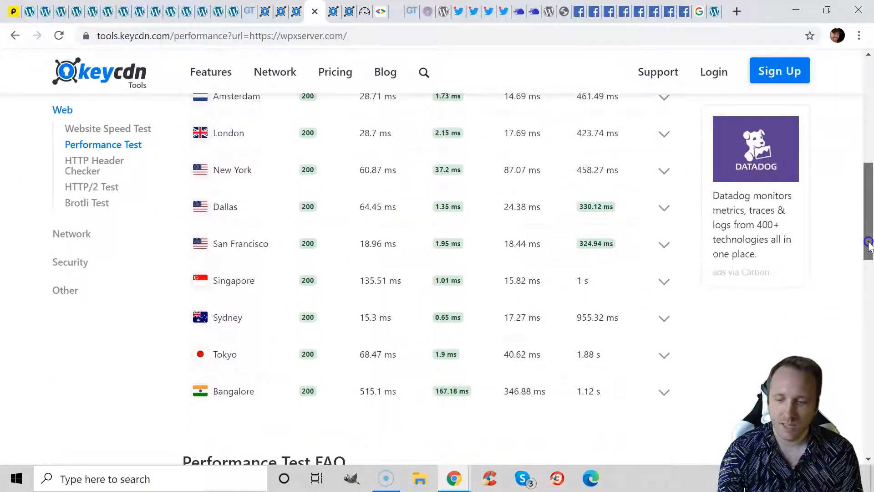
scroll(up, 3)
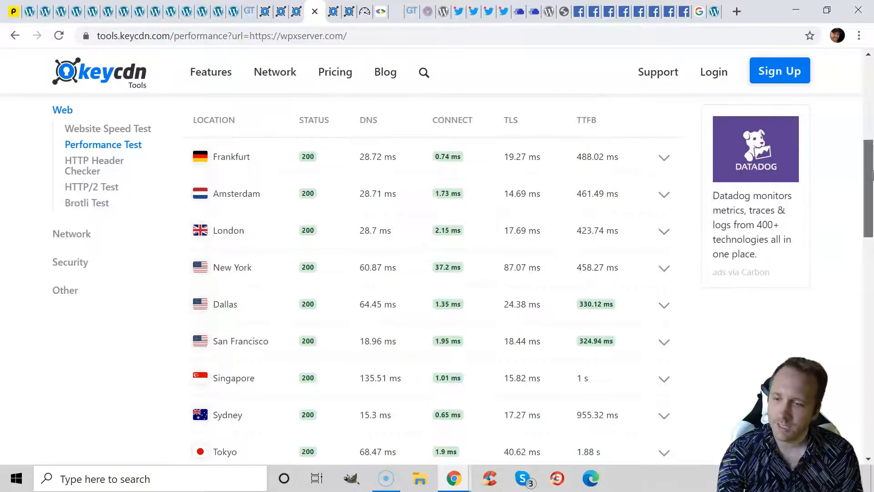
scroll(down, 3)
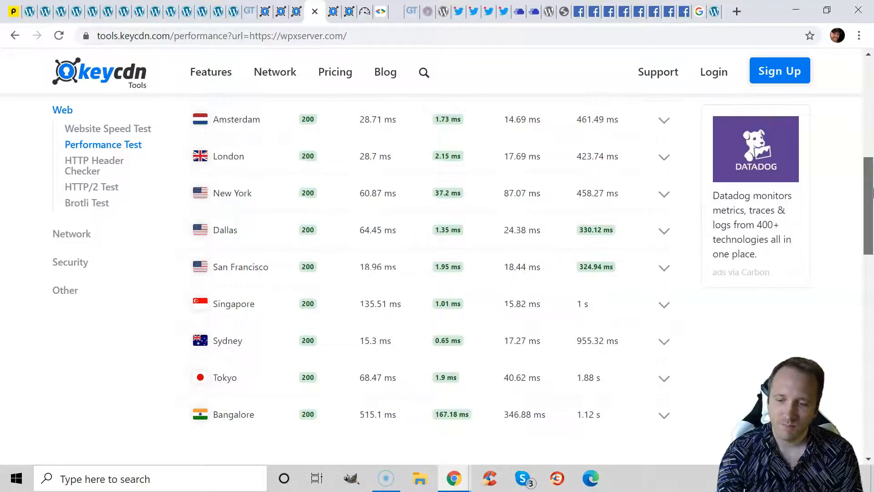
mouse_move(750, 200)
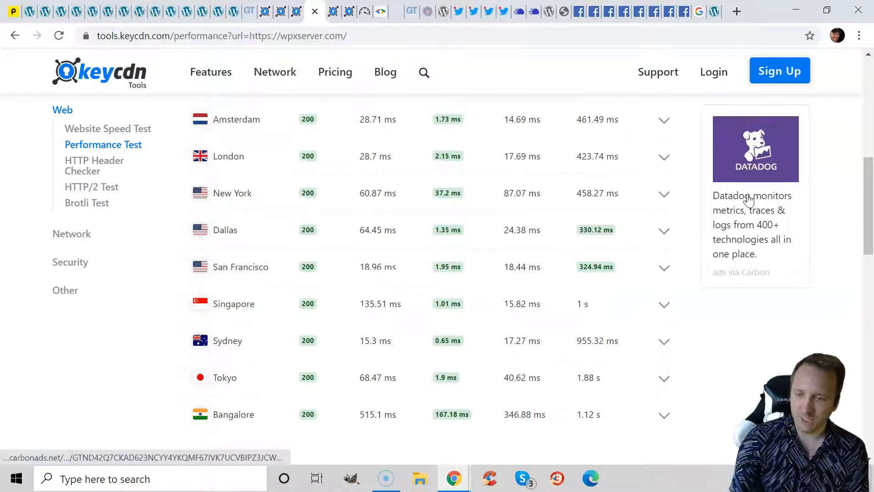
mouse_move(735, 210)
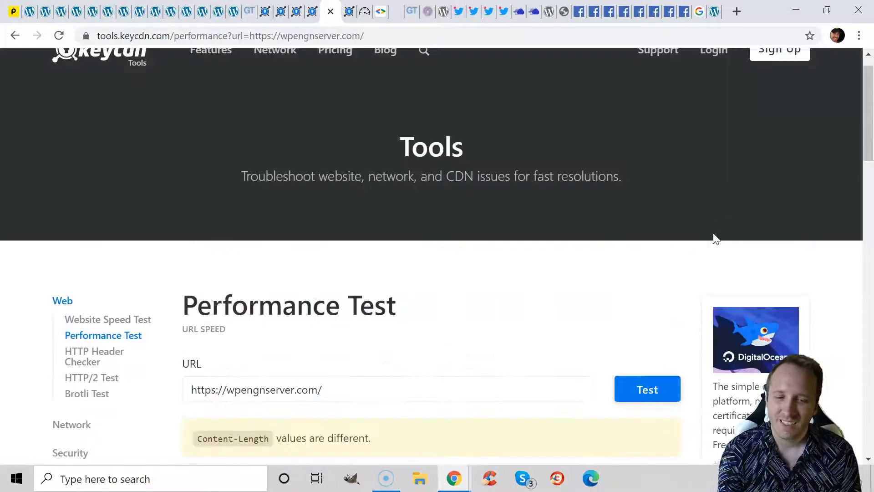
scroll(down, 3)
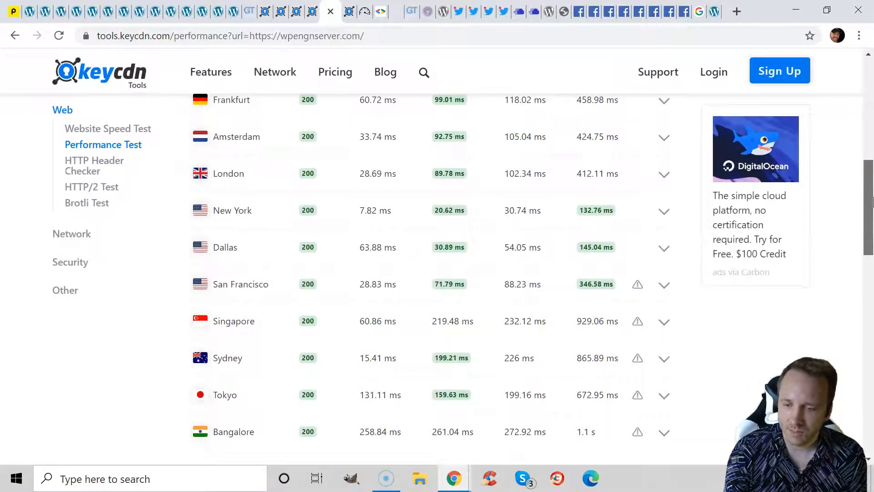
scroll(up, 3)
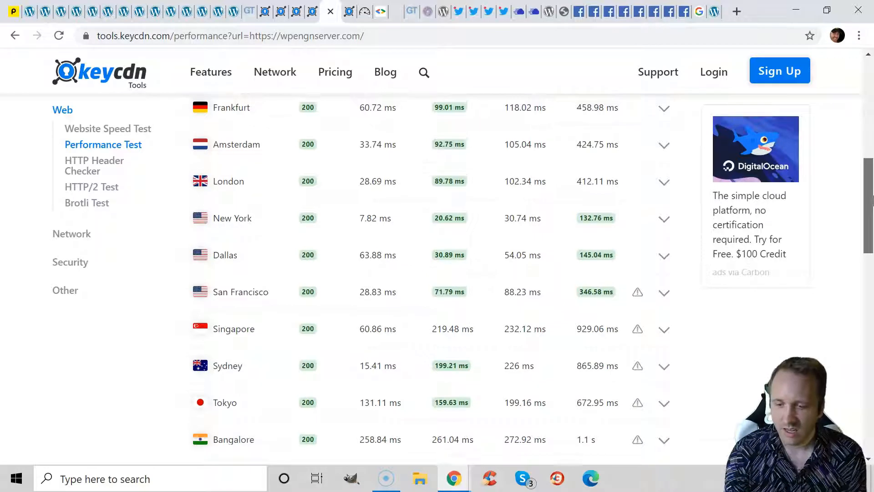
scroll(up, 3)
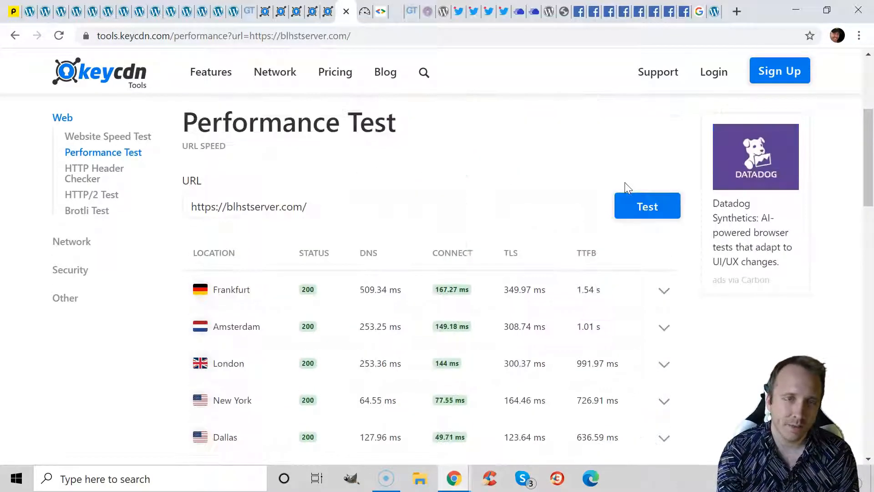
scroll(down, 3)
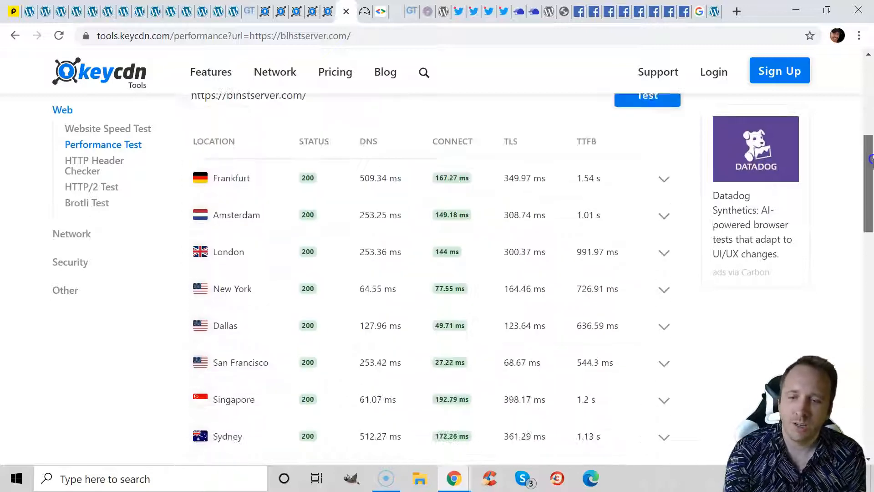
scroll(down, 3)
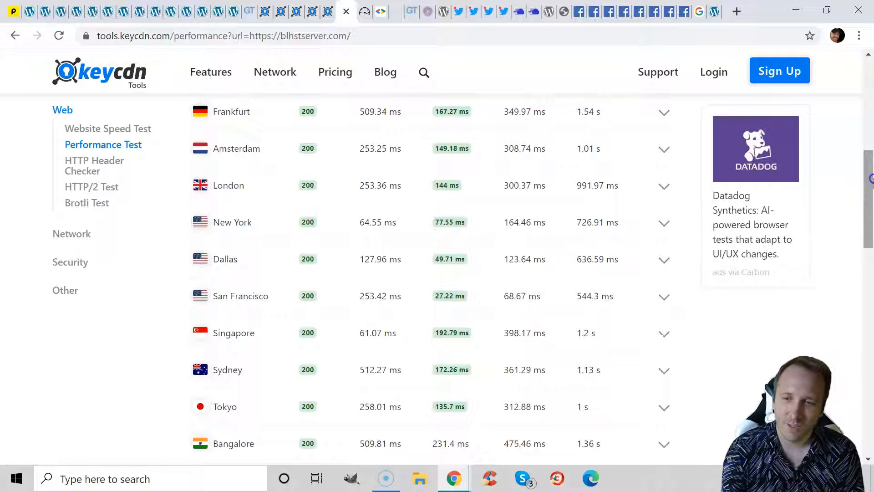
click(361, 11)
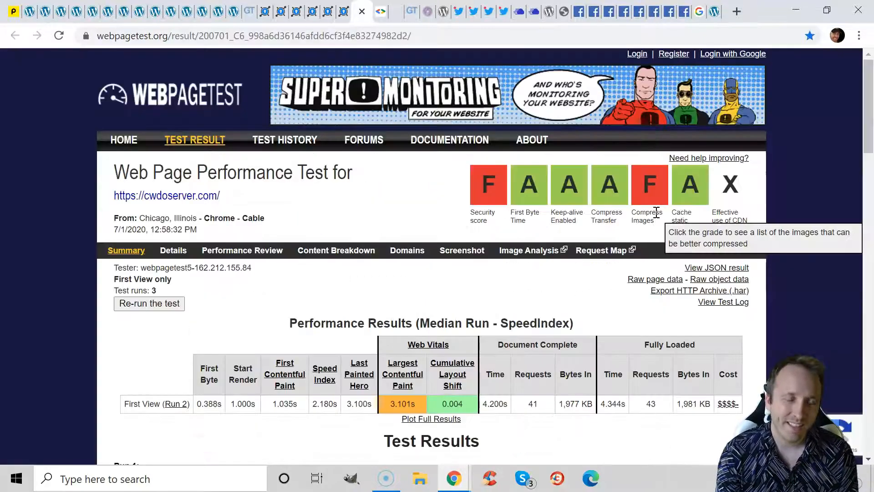
mouse_move(347, 349)
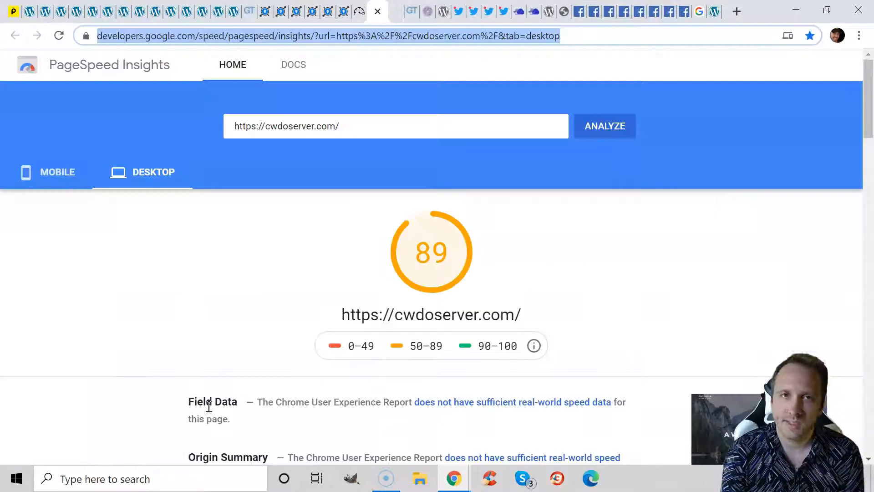
mouse_move(465, 261)
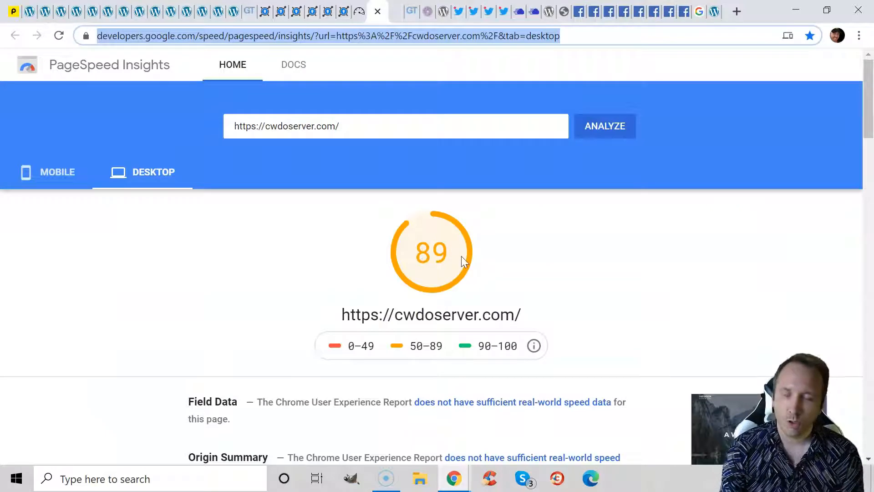
mouse_move(769, 130)
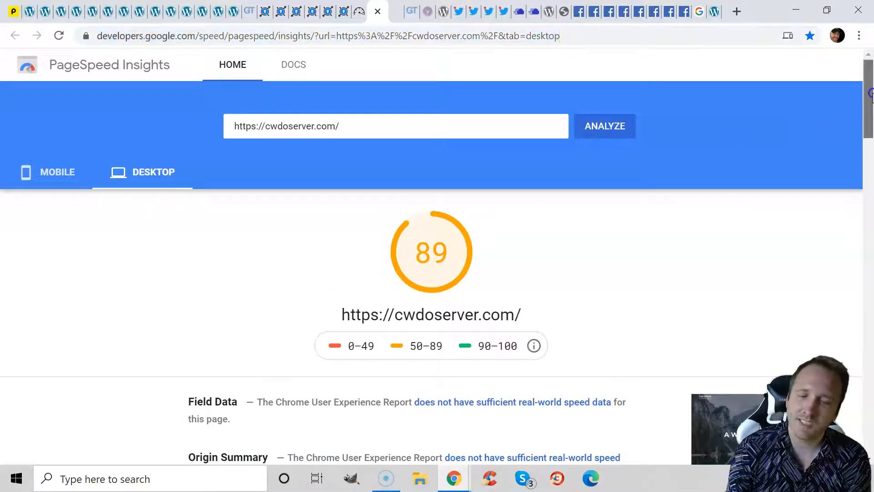
Scroll the cwdoserver.com desktop report through Opportunities, Diagnostics and the 19 passed audits.
scroll(down, 3)
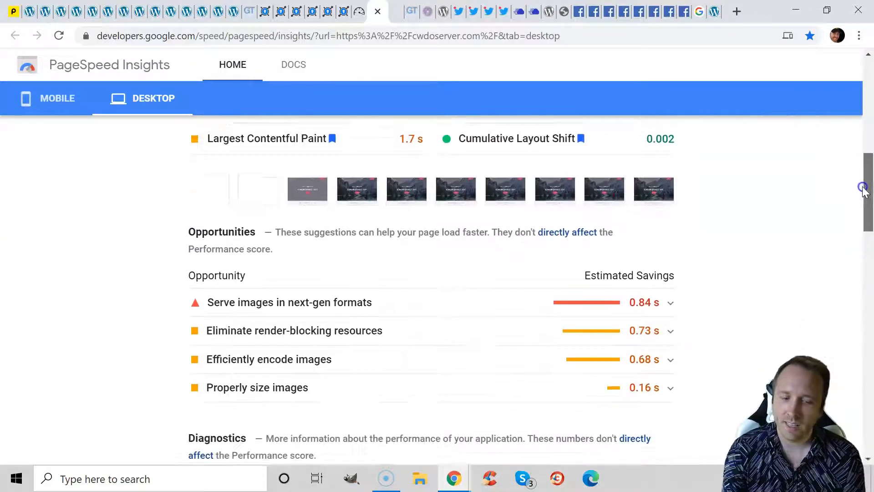
scroll(down, 3)
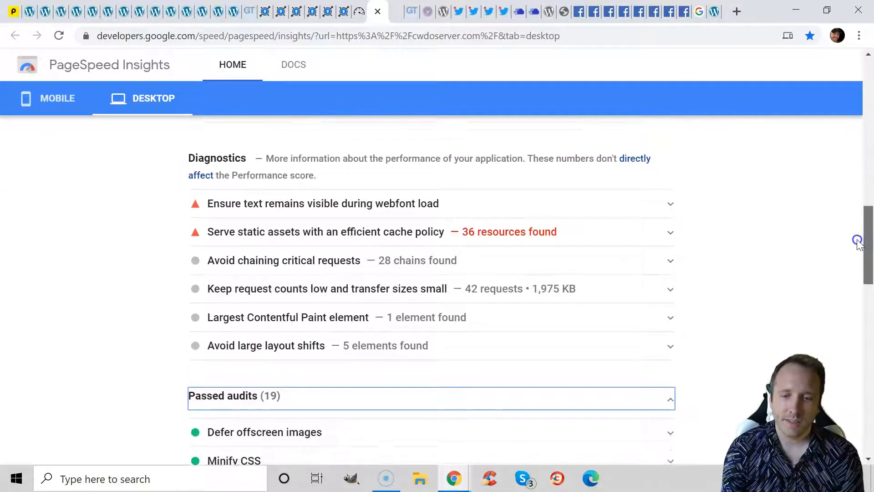
scroll(down, 3)
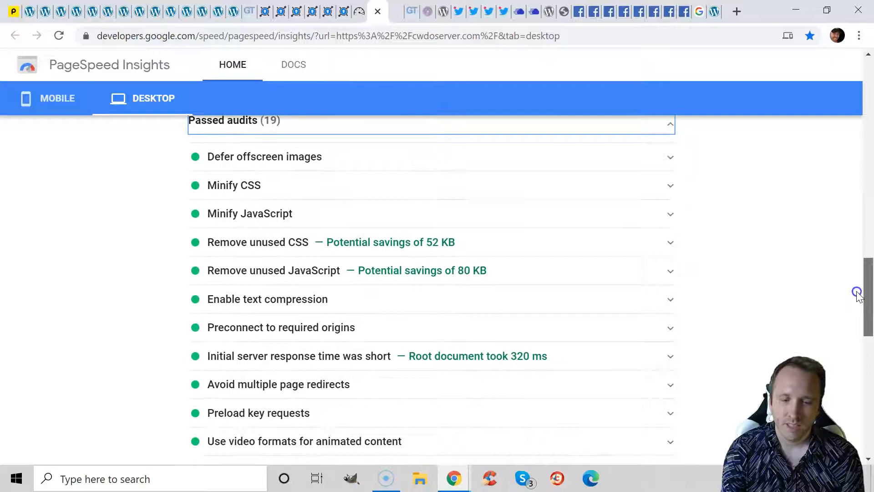
scroll(down, 3)
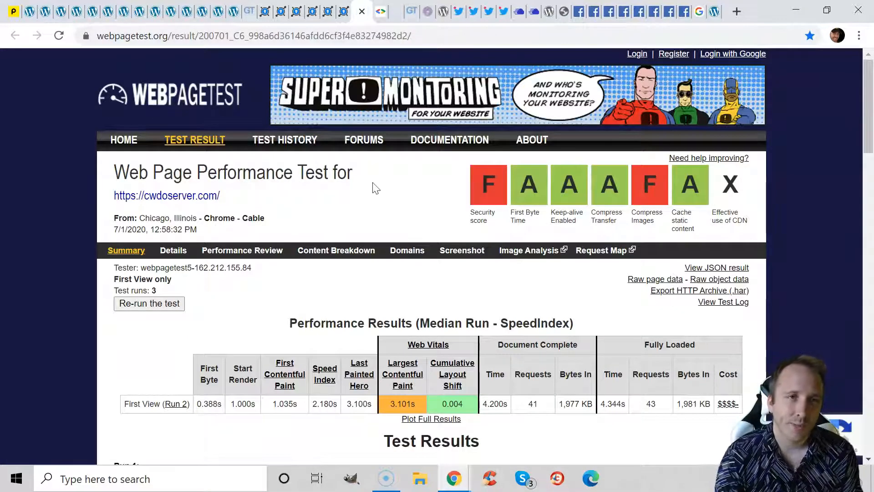
Bring up the SiteGround versus Cloudways page download time chart.
click(374, 11)
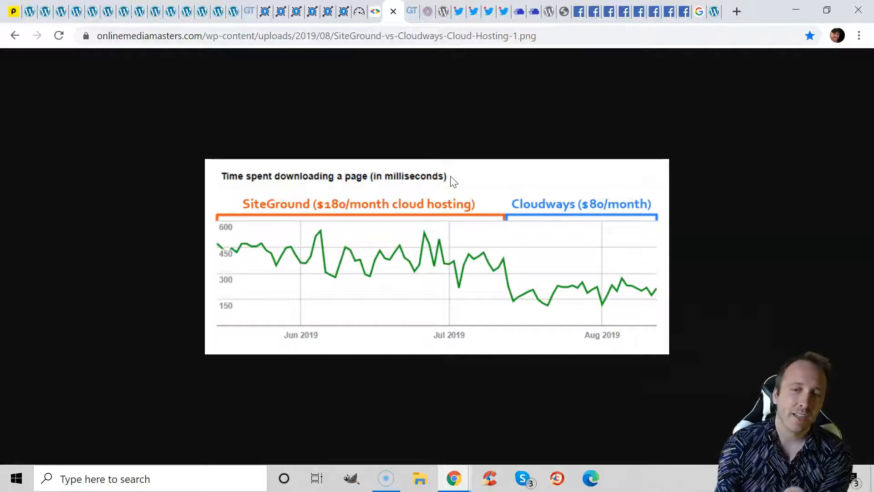
mouse_move(576, 242)
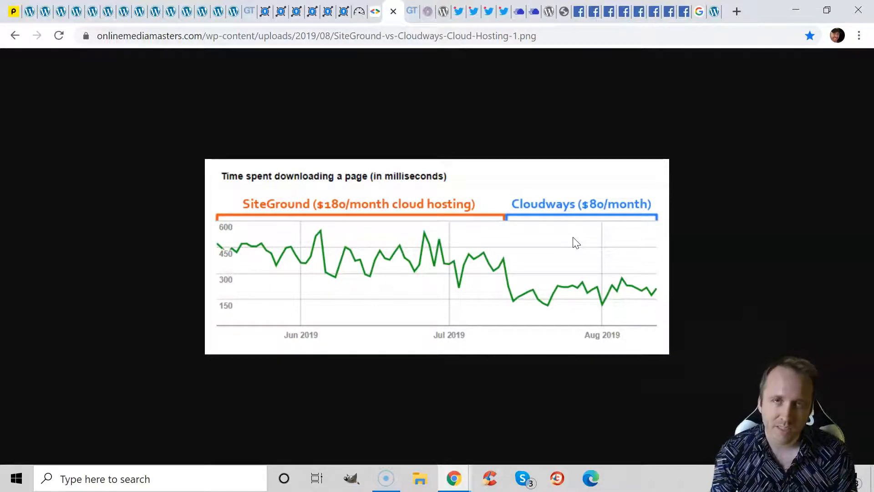
Switch from the SiteGround-vs-Cloudways download-time graph to the slow WordPress site article.
click(412, 11)
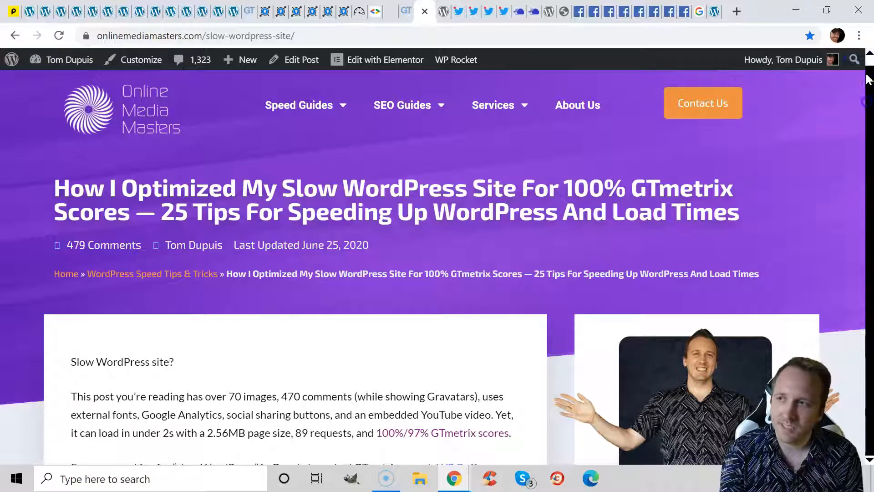
Skim the article comments, view its GTmetrix report (100% PageSpeed, 97% YSlow), then the WordPress.org optimization guide.
scroll(down, 3)
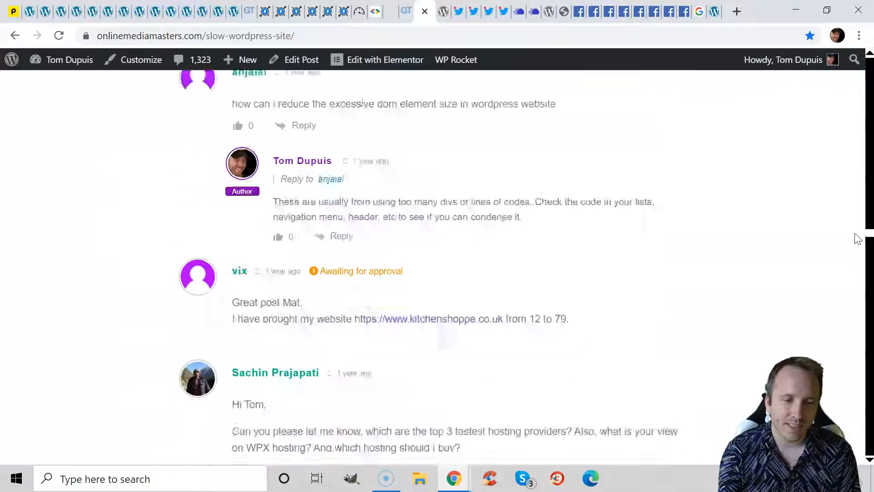
scroll(down, 3)
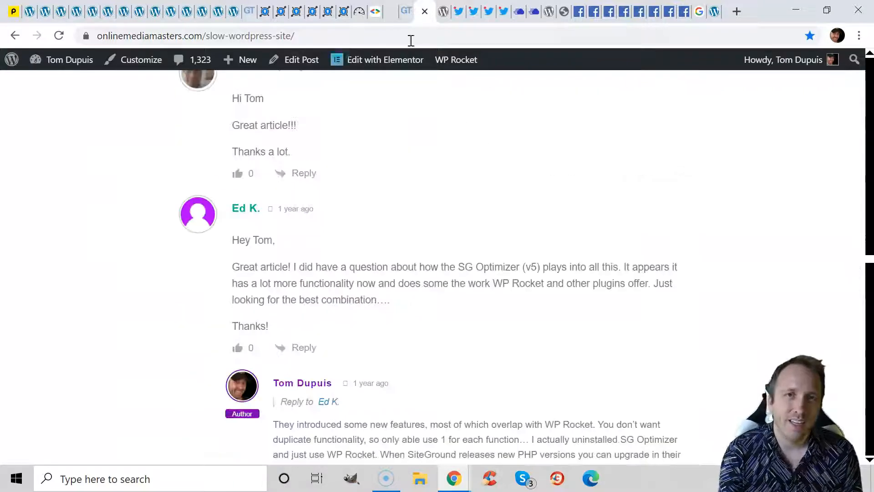
click(406, 11)
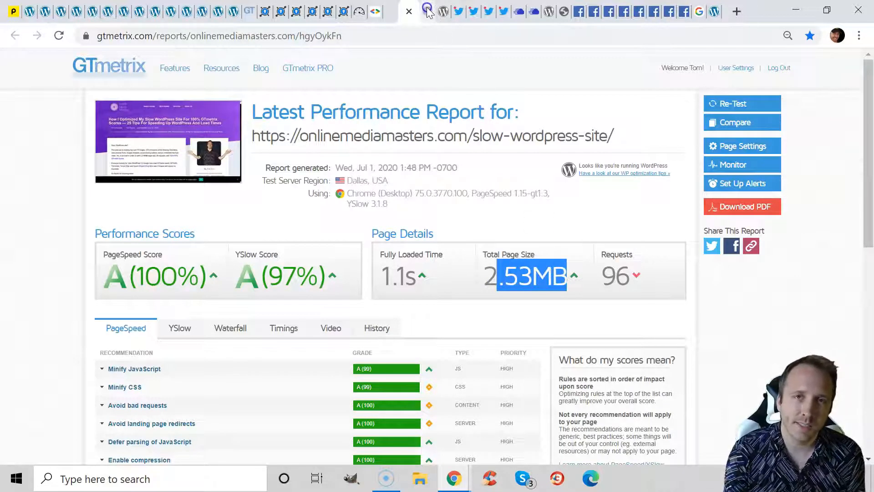
click(423, 10)
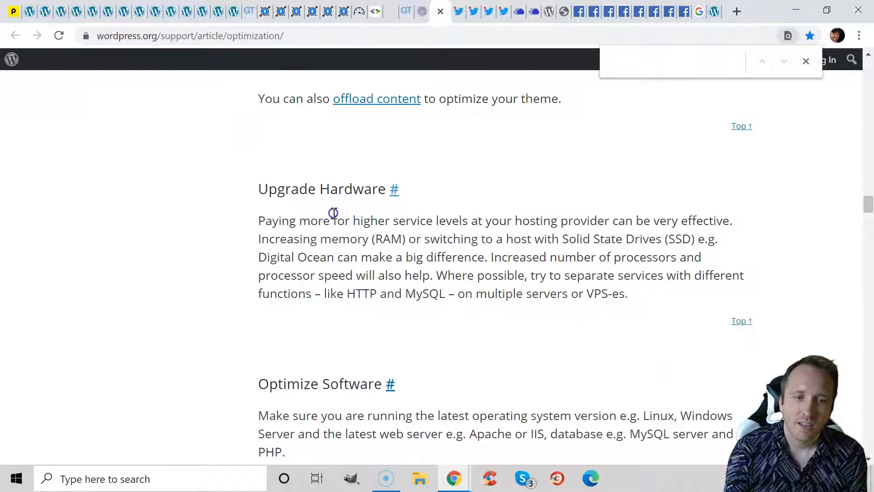
mouse_move(273, 235)
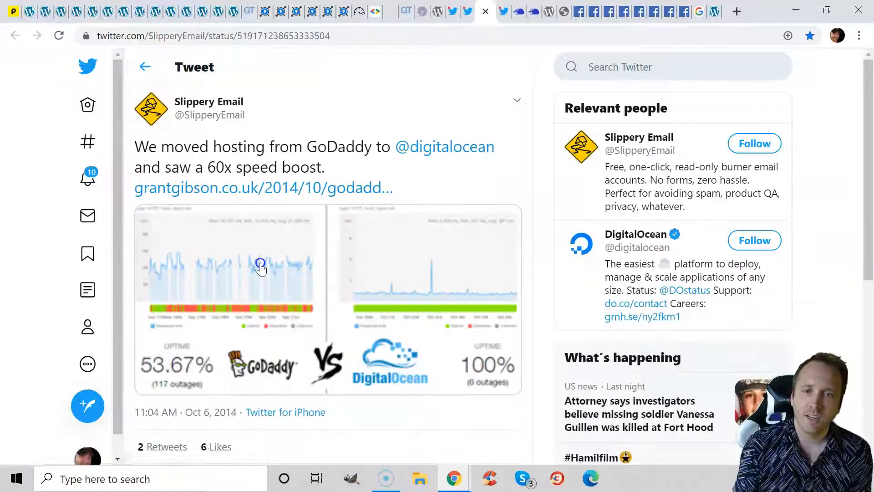
Leave the GoDaddy vs DigitalOcean uptime tweet for the Cloudways sign-up form with OMM25 accepted.
click(485, 11)
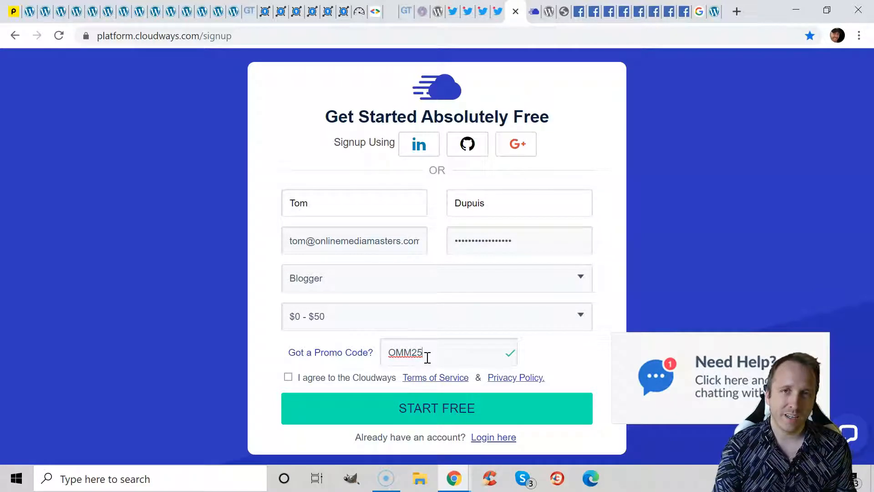
mouse_move(432, 356)
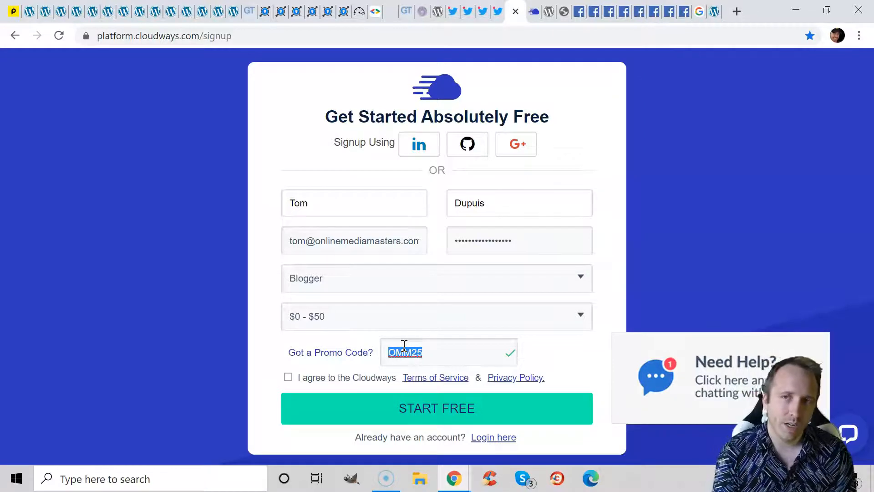
Go to Cloudways' Deploy Your Managed Application page offering DigitalOcean, Linode, Vultr, AWS and Google Cloud.
click(436, 408)
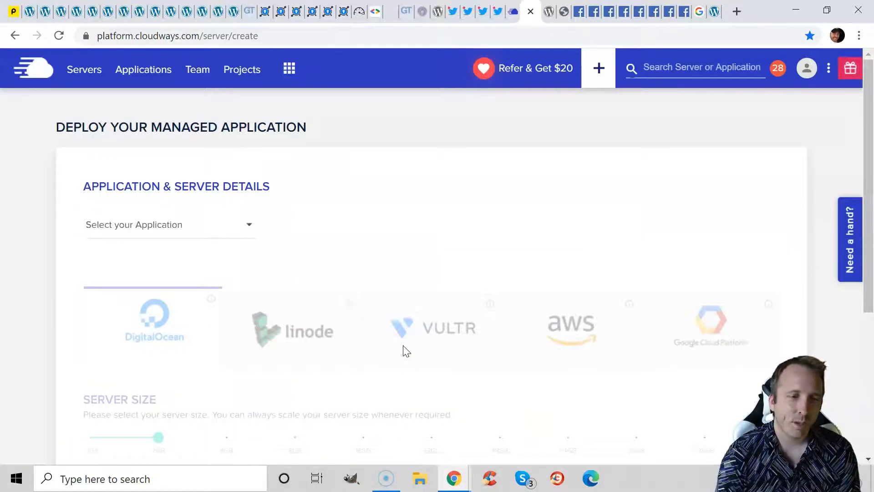
mouse_move(395, 365)
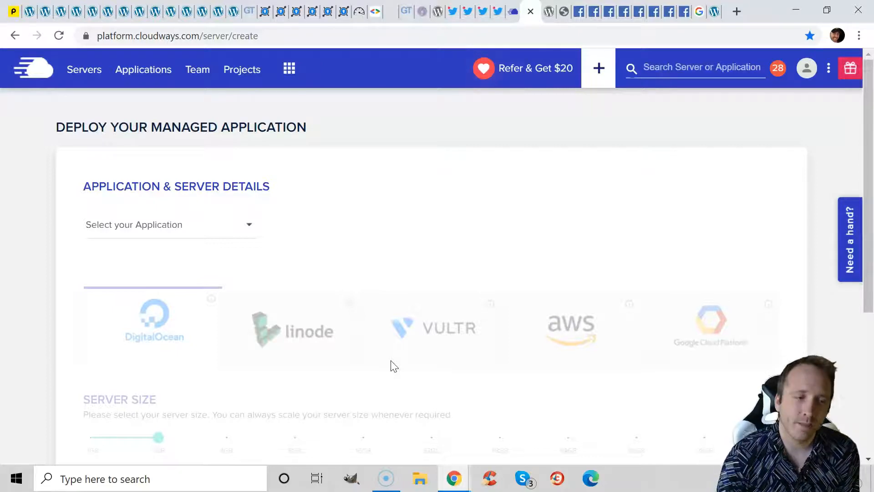
mouse_move(418, 313)
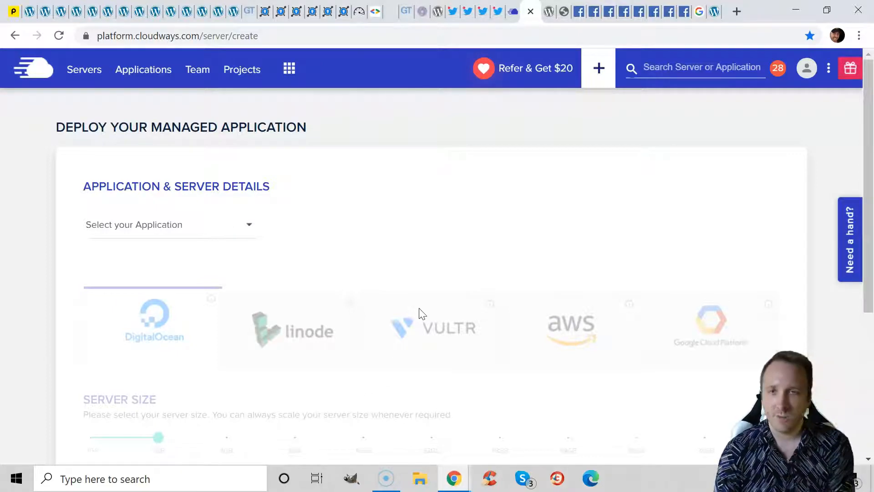
Choose WordPress on the deployment form, review location options, then return to the Servers list of four servers.
click(170, 224)
text(vxv)
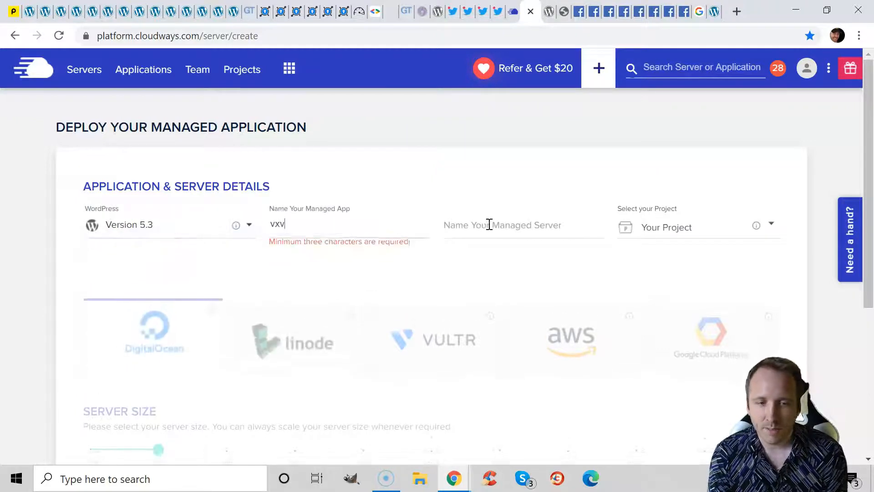
scroll(down, 3)
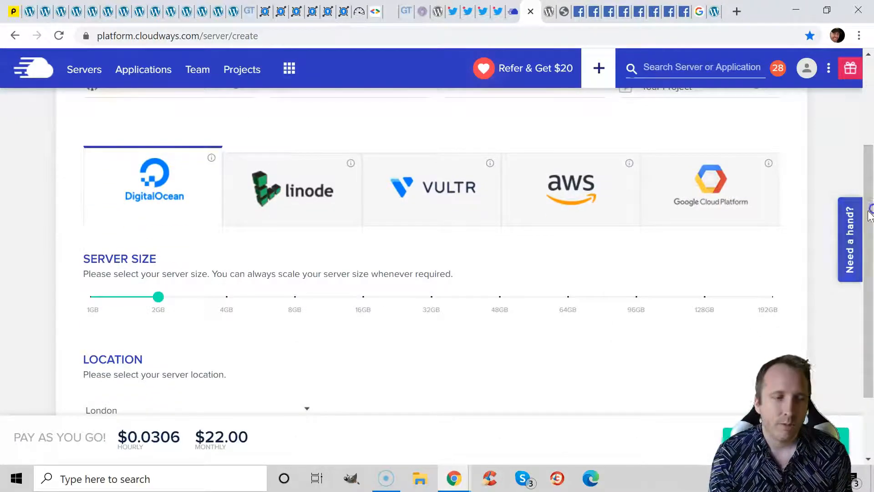
mouse_move(184, 201)
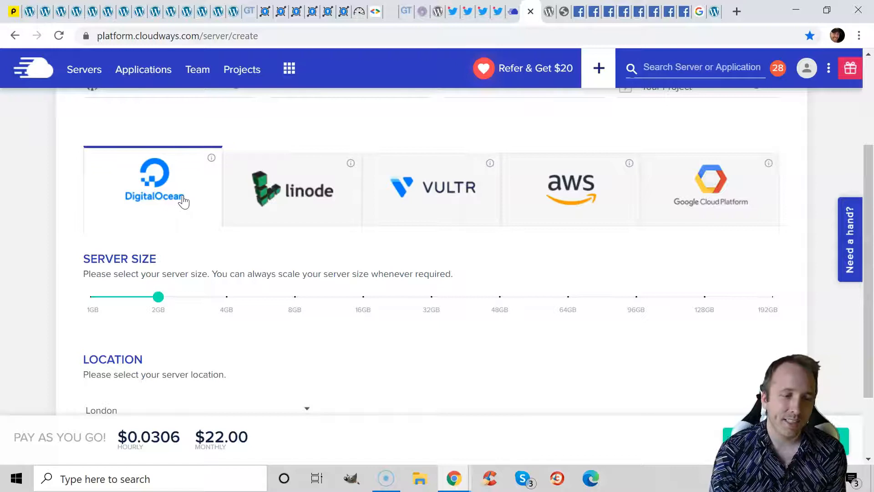
scroll(down, 3)
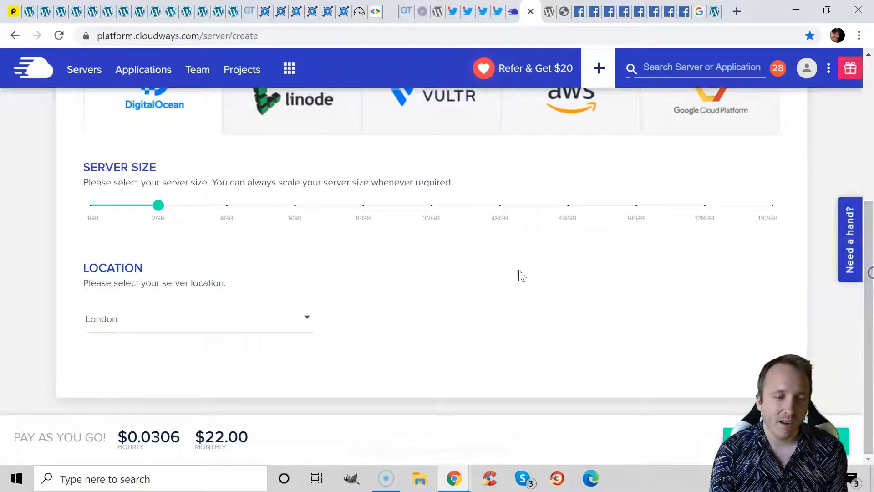
click(197, 318)
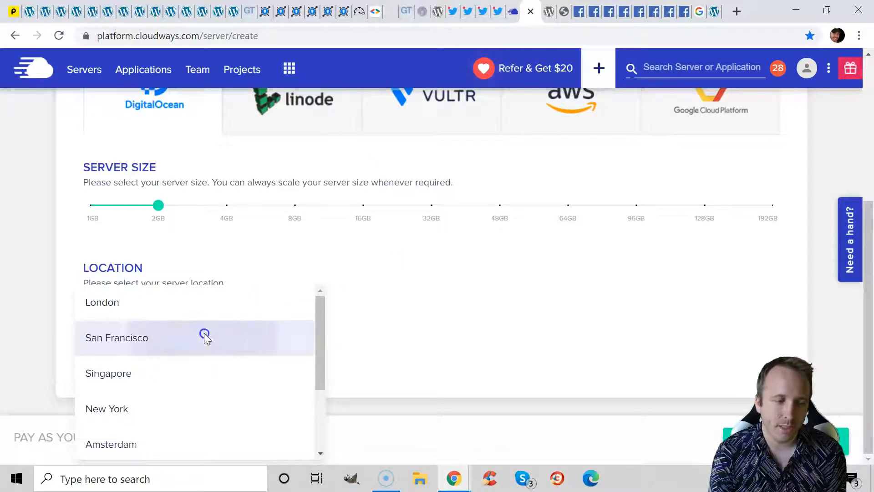
scroll(up, 3)
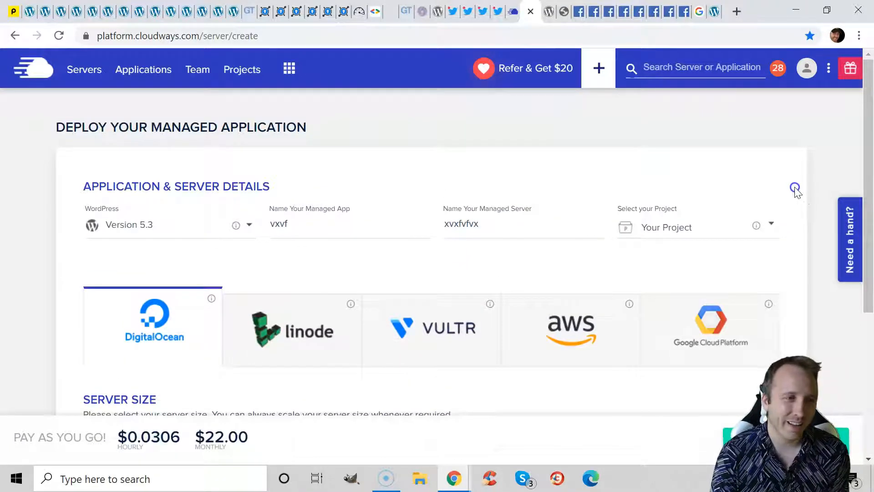
mouse_move(84, 69)
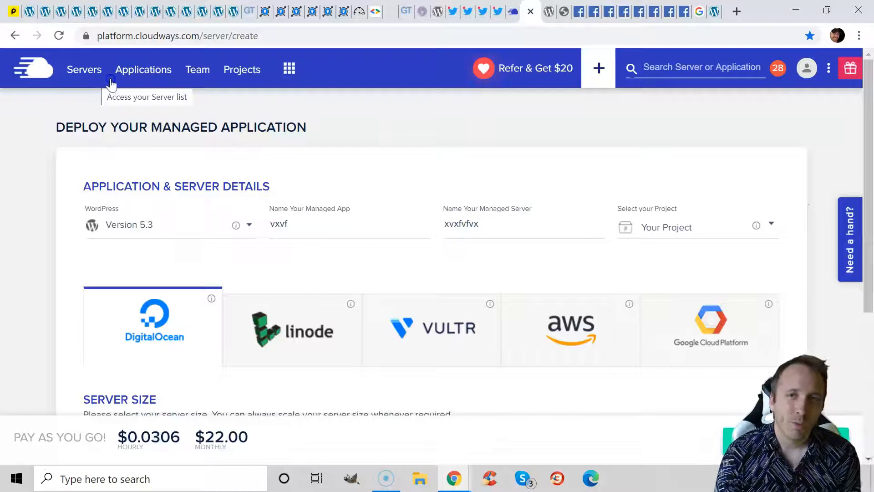
click(84, 69)
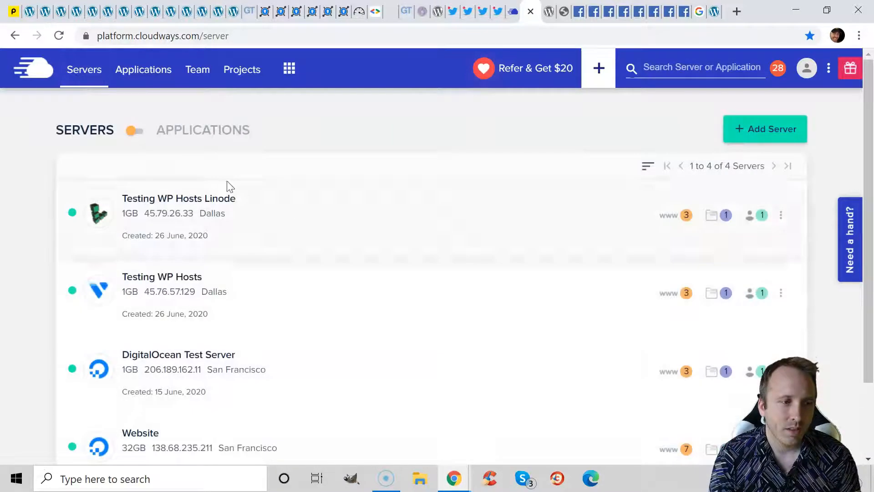
Review the Website server's Vertical Scaling and its Packages: PHP 7.4, MariaDB 10.3, Redis installed.
scroll(down, 3)
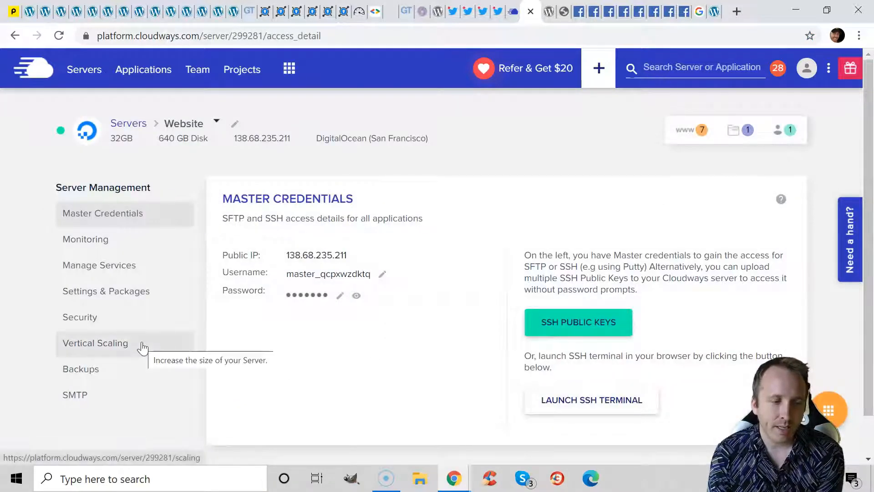
click(95, 343)
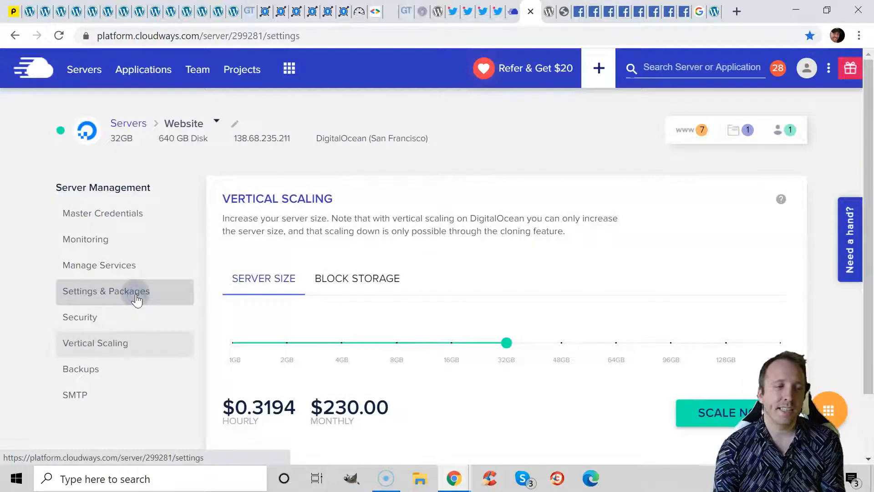
click(106, 291)
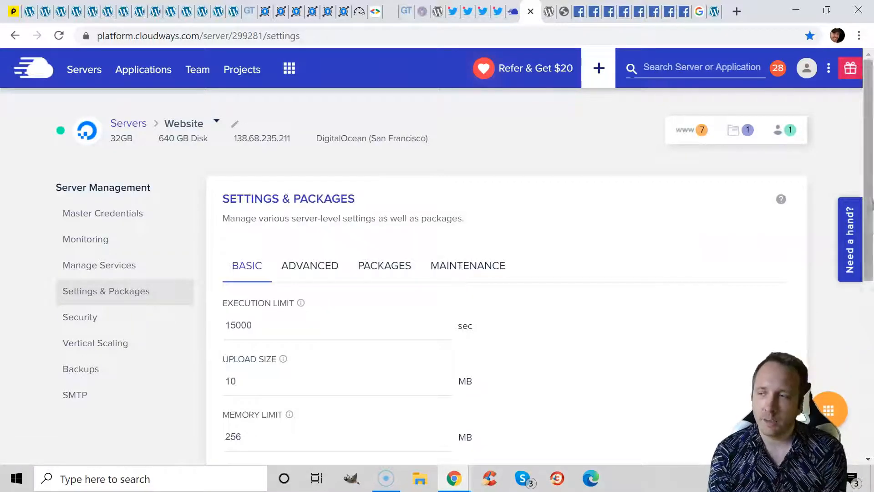
click(384, 265)
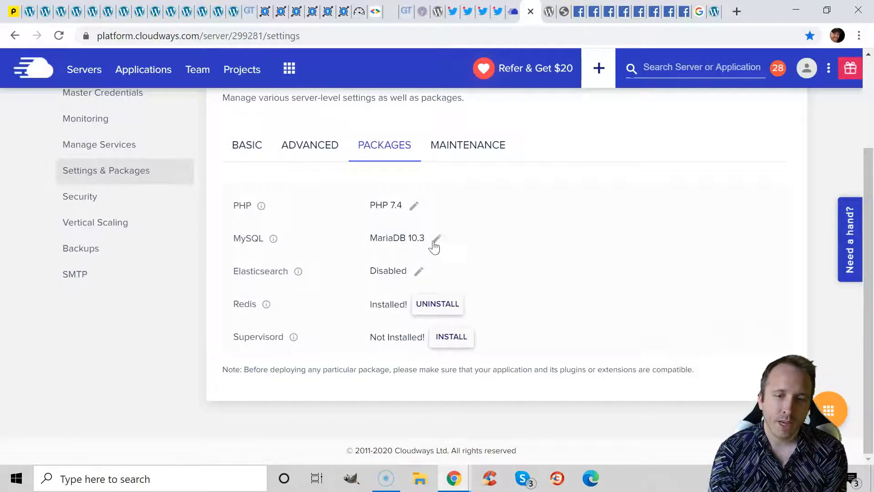
Edit the MySQL version, then return to Basic settings and select the 256 MB memory limit.
click(413, 204)
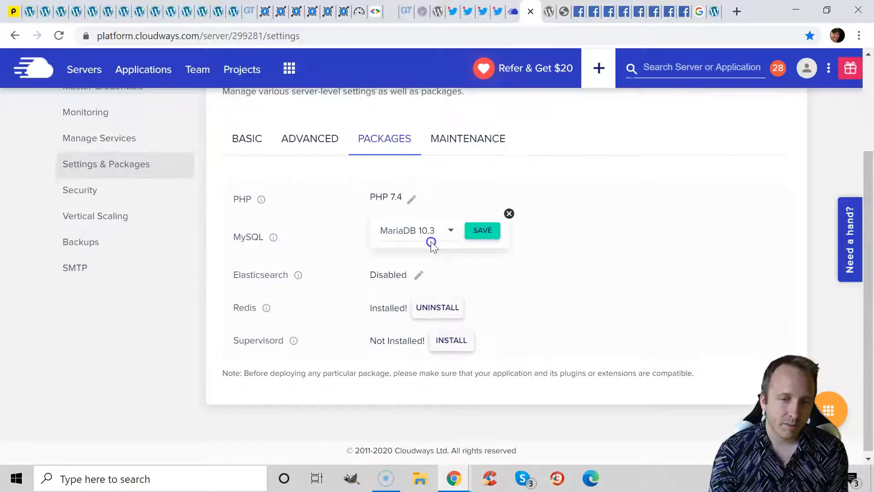
mouse_move(300, 179)
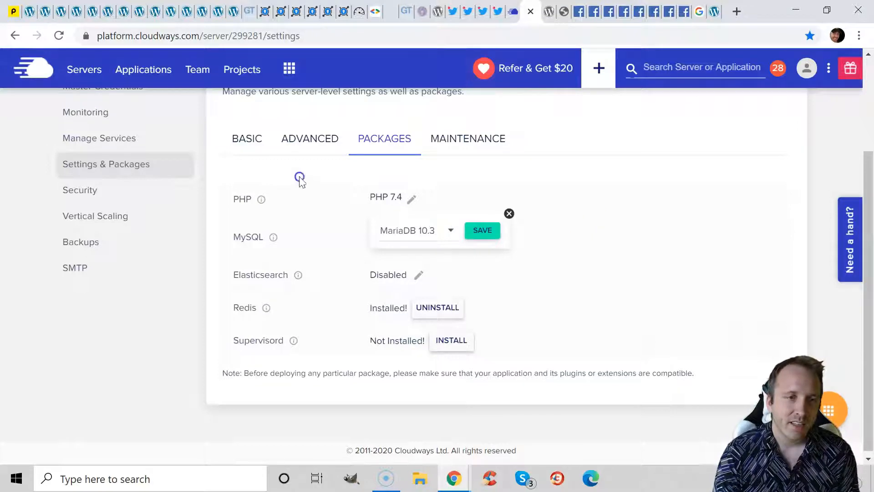
click(247, 139)
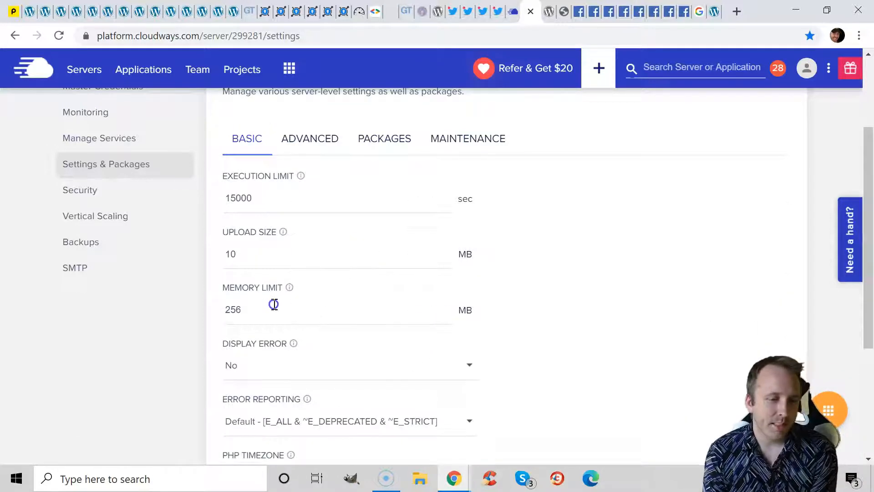
triple_click(233, 310)
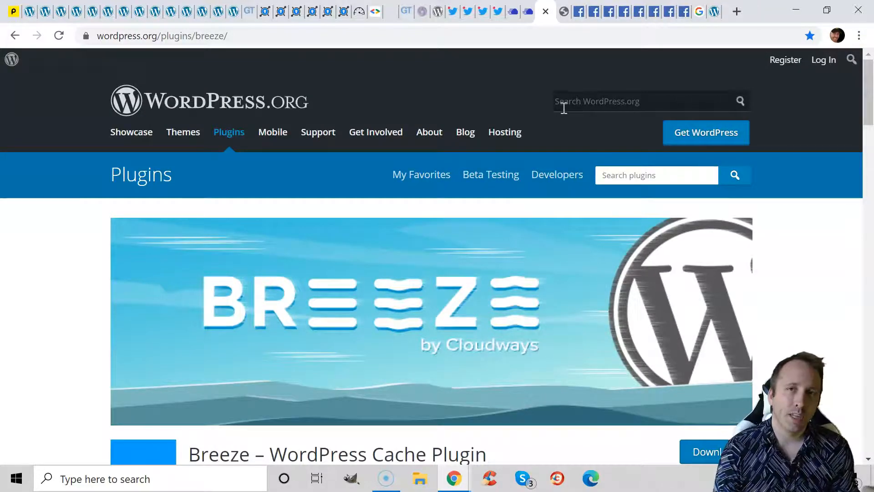
mouse_move(549, 50)
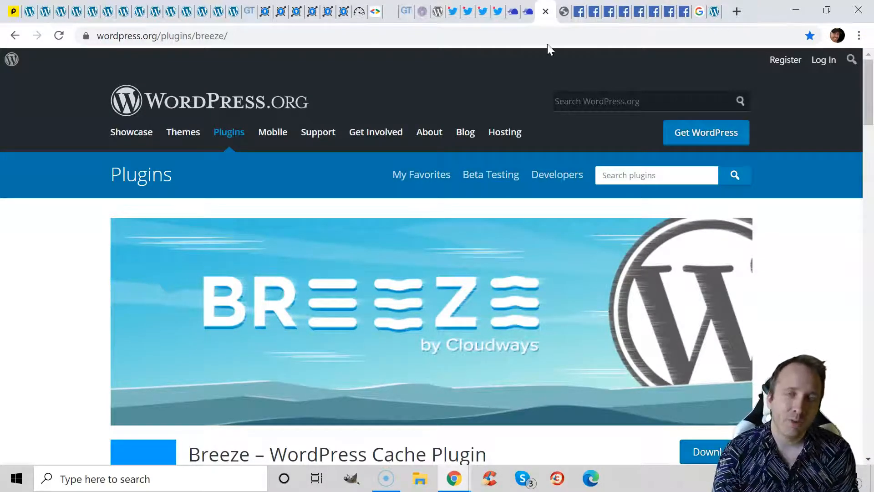
mouse_move(564, 11)
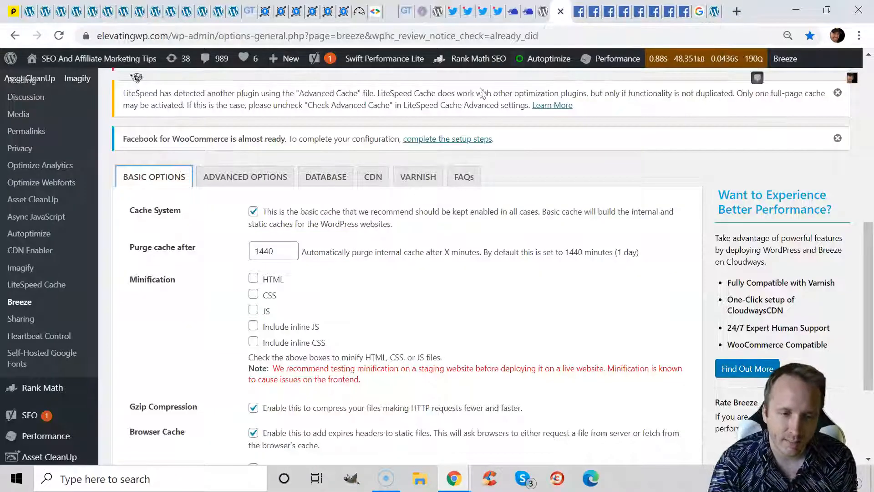
Scroll Breeze's Basic Options with cache, Gzip and browser cache enabled, then view Advanced Options.
scroll(down, 3)
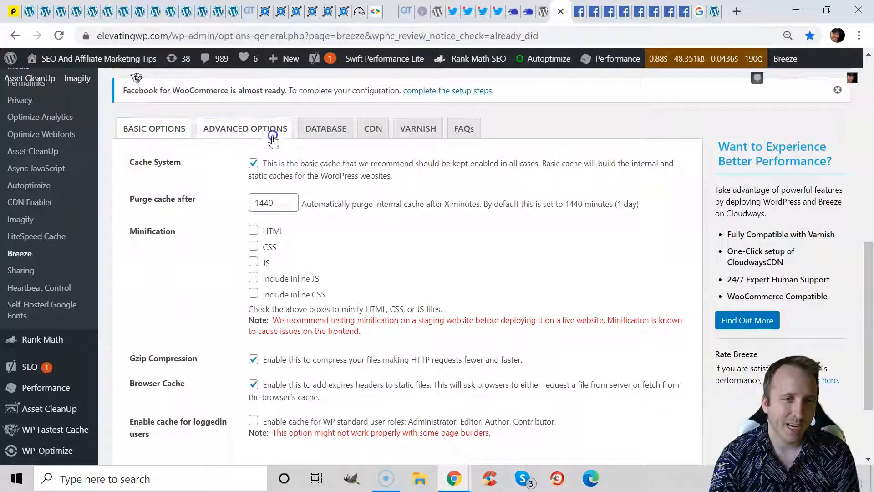
click(418, 128)
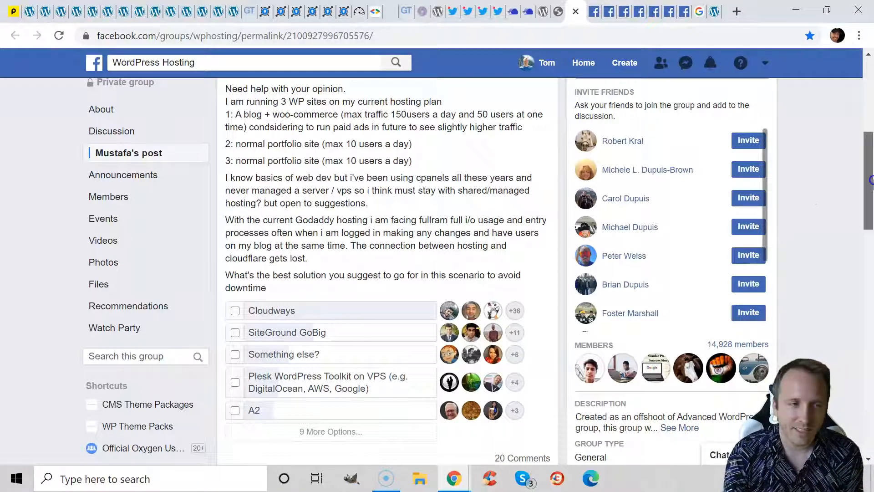
Scroll the WordPress Hosting group poll post where Cloudways leads.
scroll(down, 3)
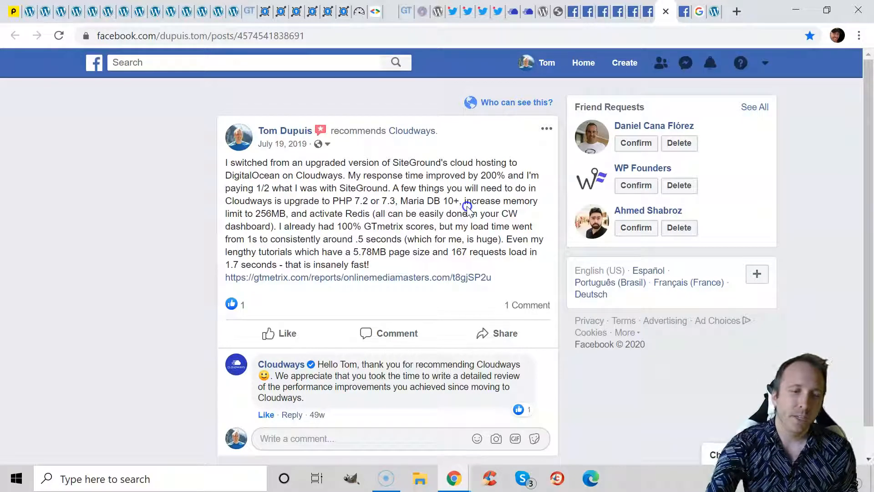
Open the Cloudways staff member's profile, then close the keycdn search and WP Engine test site tabs.
click(683, 11)
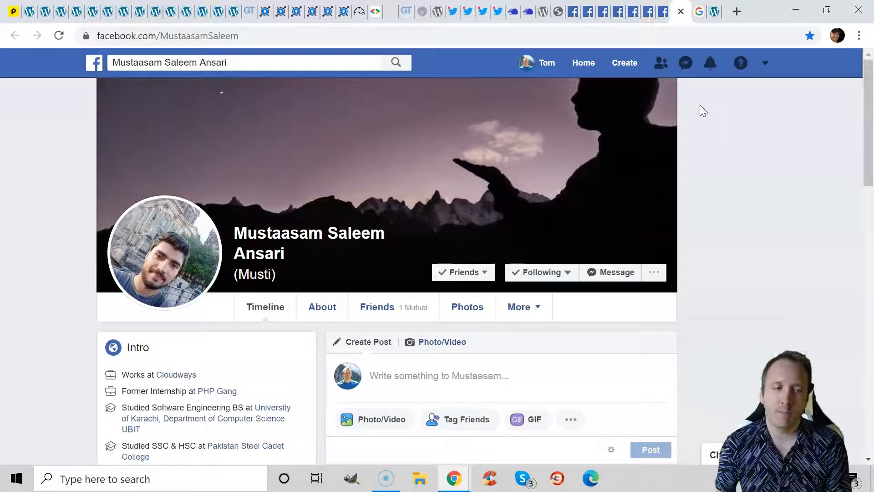
mouse_move(711, 63)
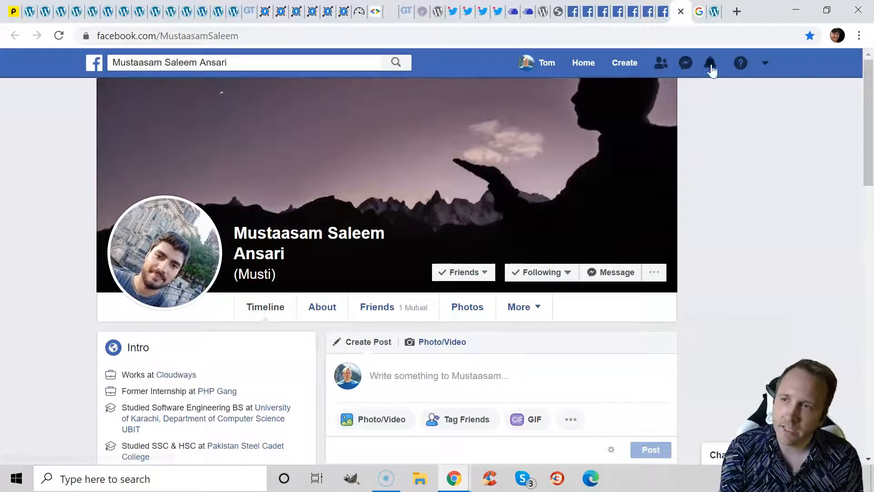
mouse_move(699, 11)
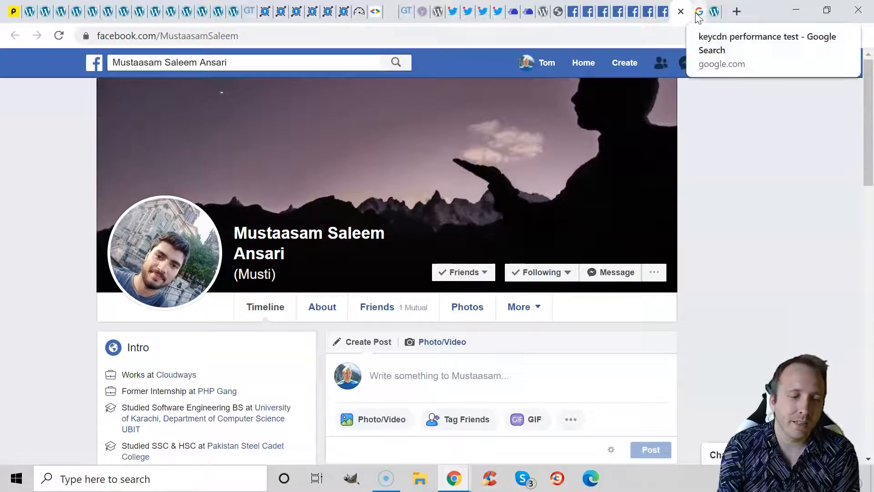
click(698, 11)
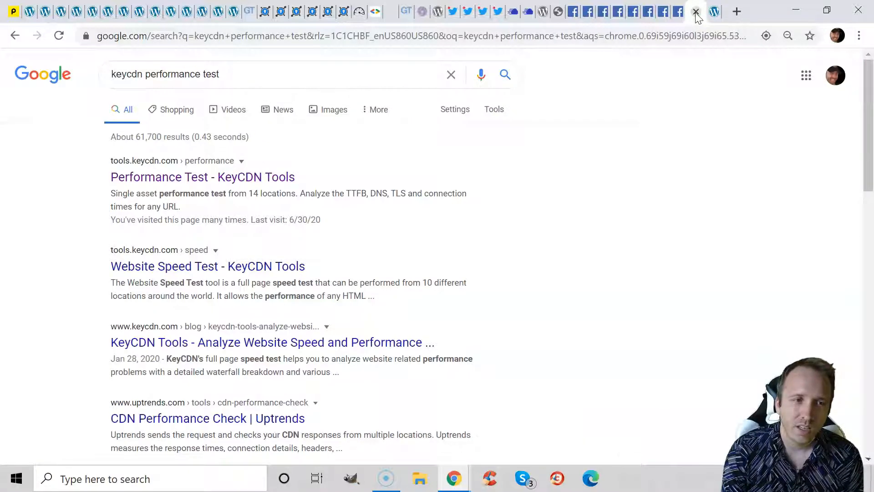
click(695, 11)
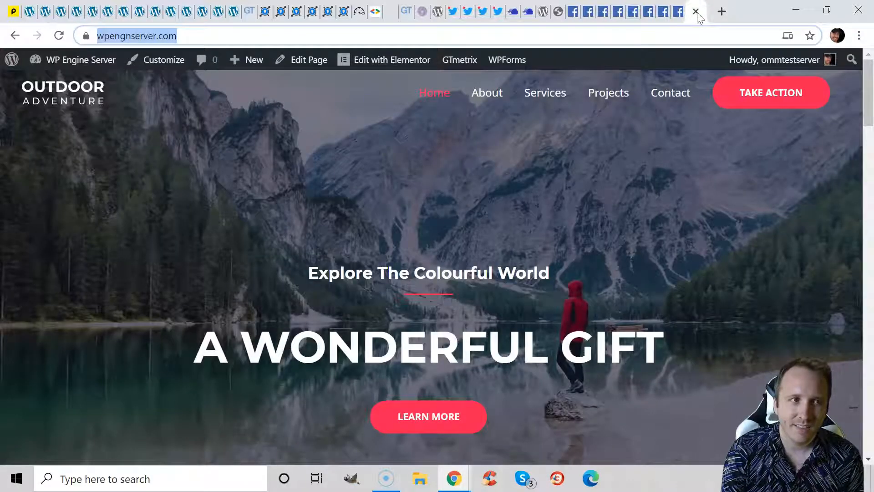
click(695, 11)
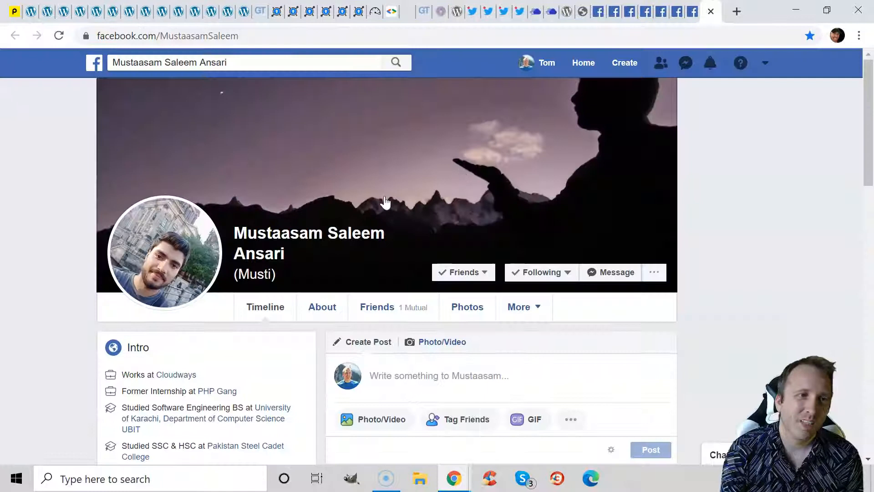
mouse_move(386, 202)
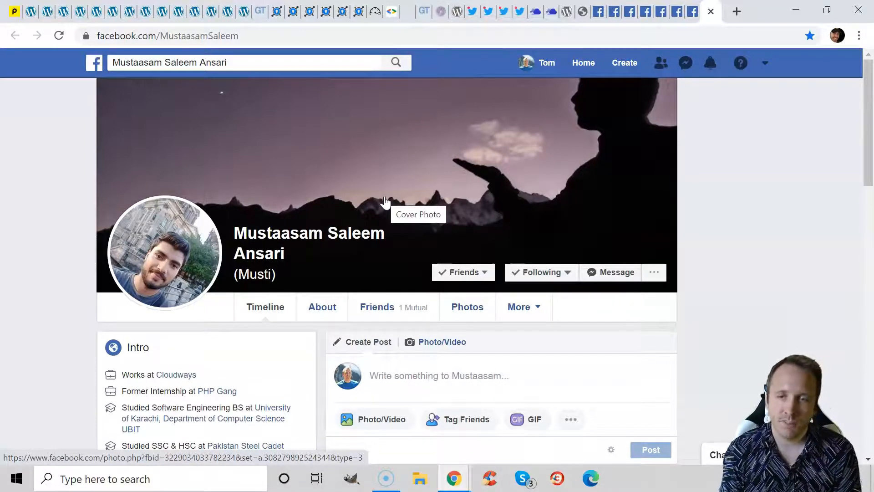
mouse_move(284, 229)
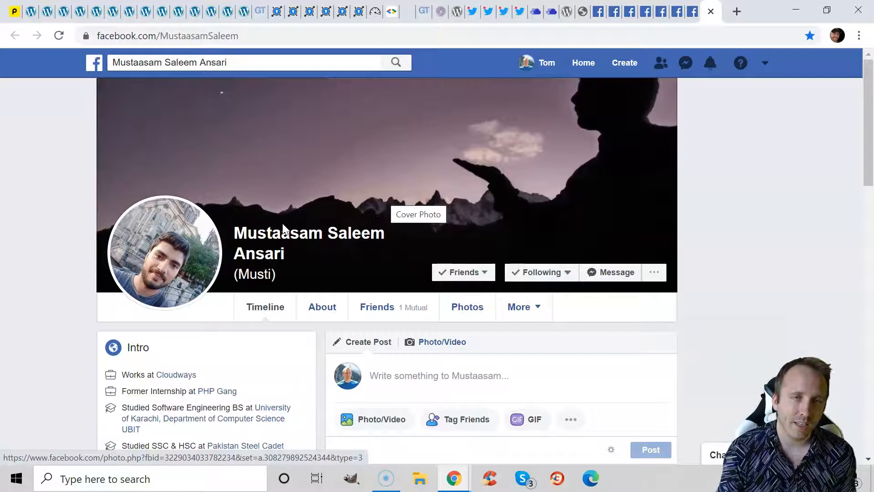